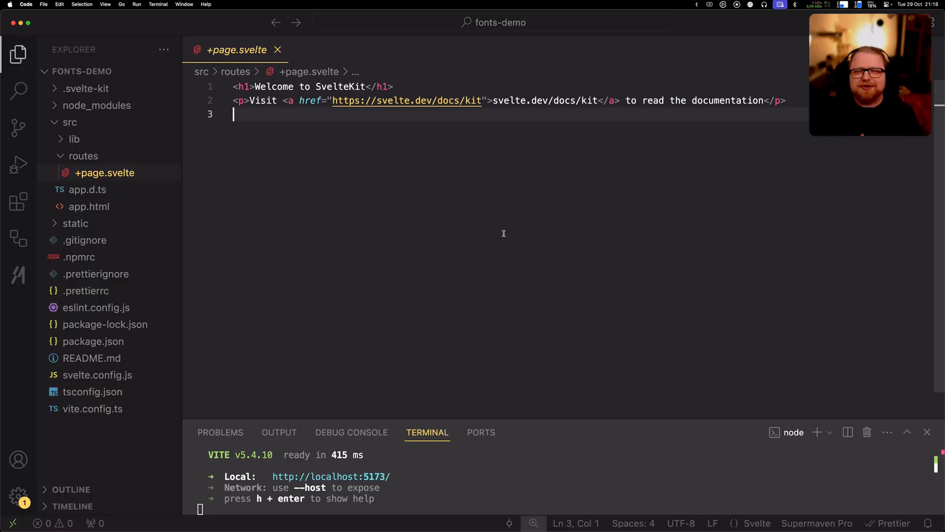
mouse_move(509, 232)
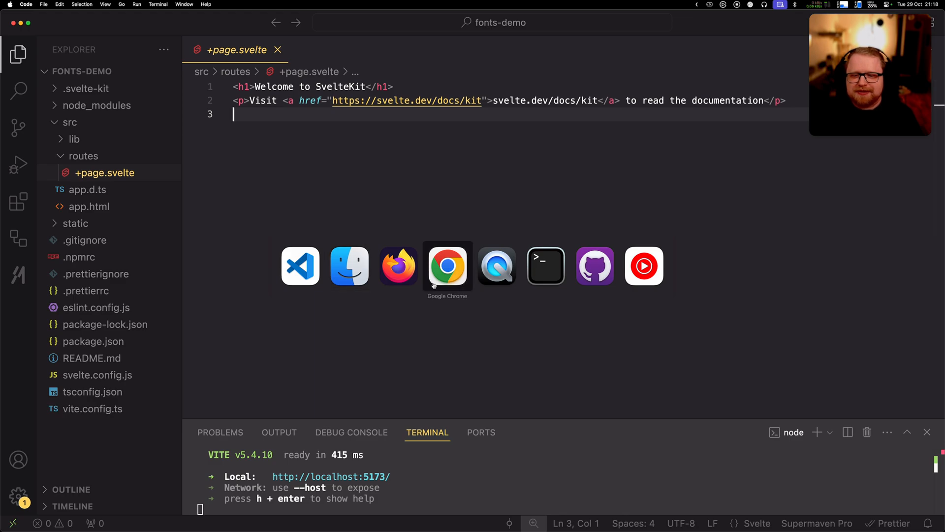
Step: Filter the Fontsource font list to the Handwriting category
left_click(447, 265)
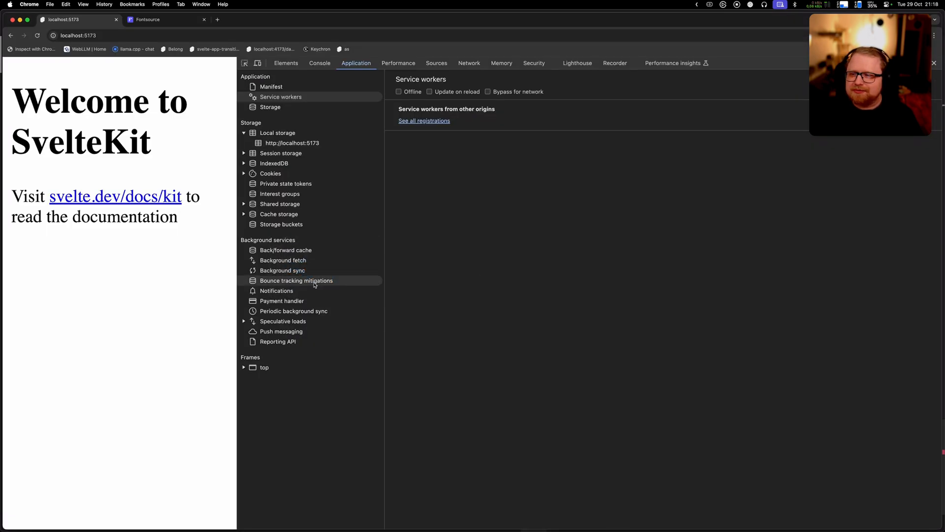
mouse_move(194, 292)
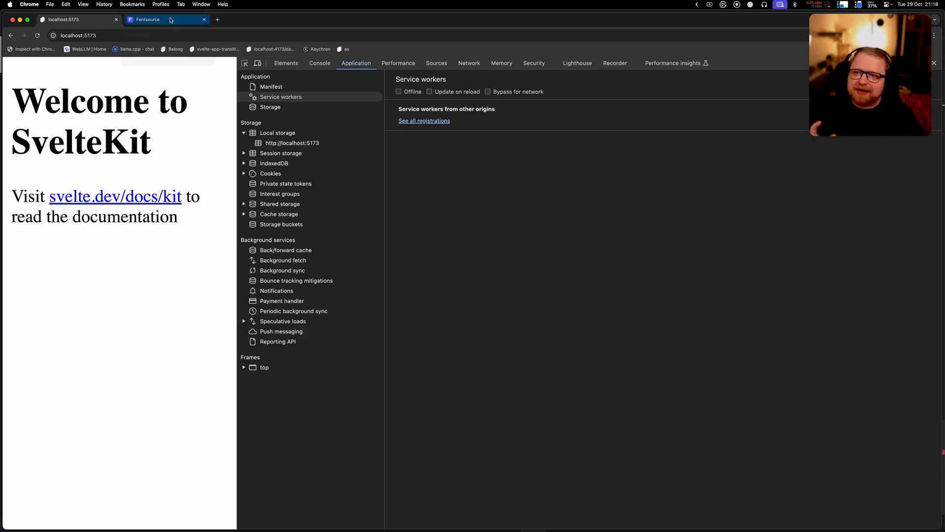
left_click(147, 19)
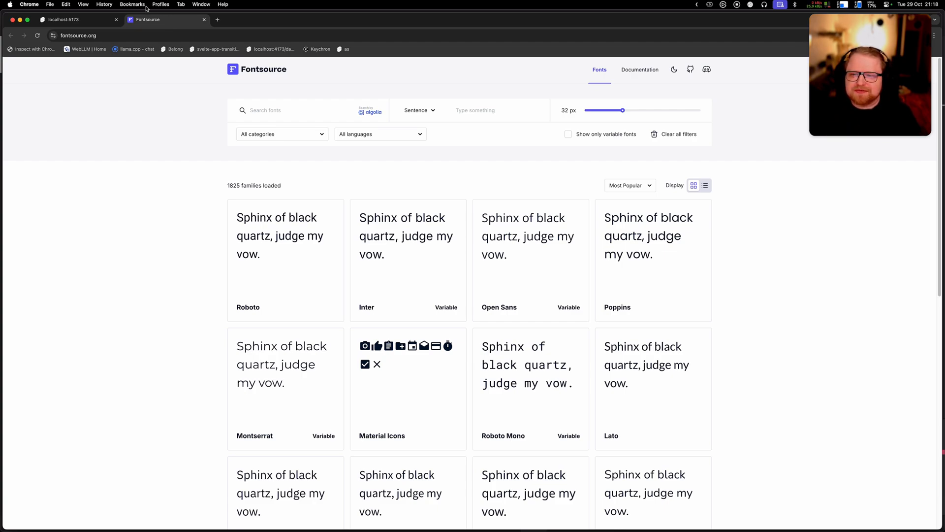
left_click(281, 134)
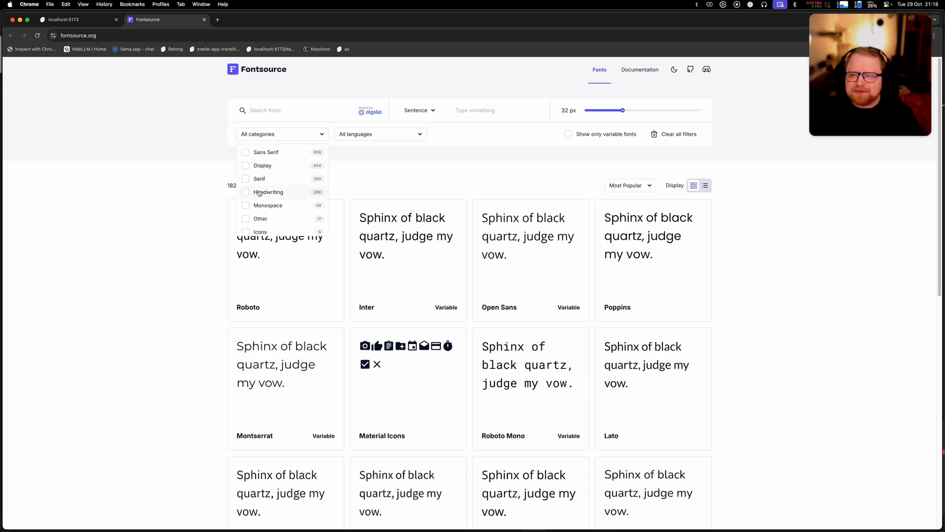
left_click(268, 192)
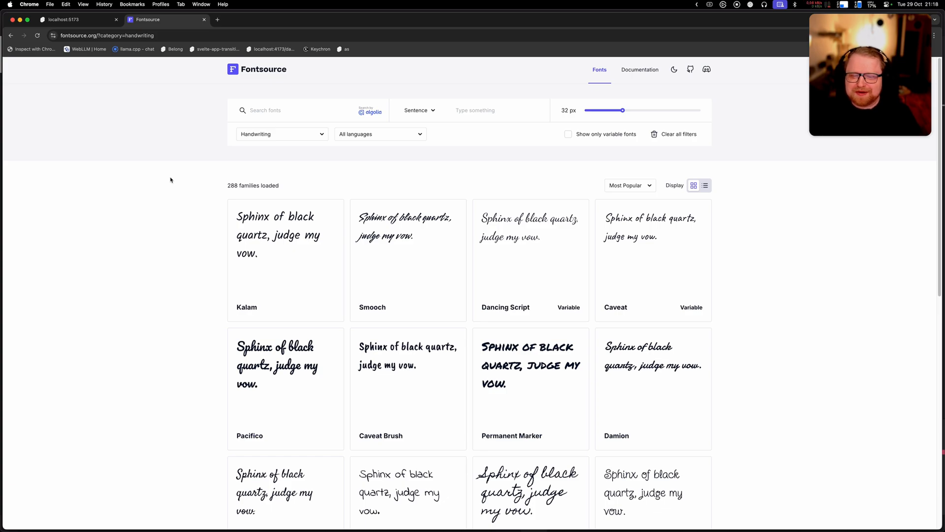
Step: Locate Permanent Marker and bring up its installation instructions
scroll("down", 3)
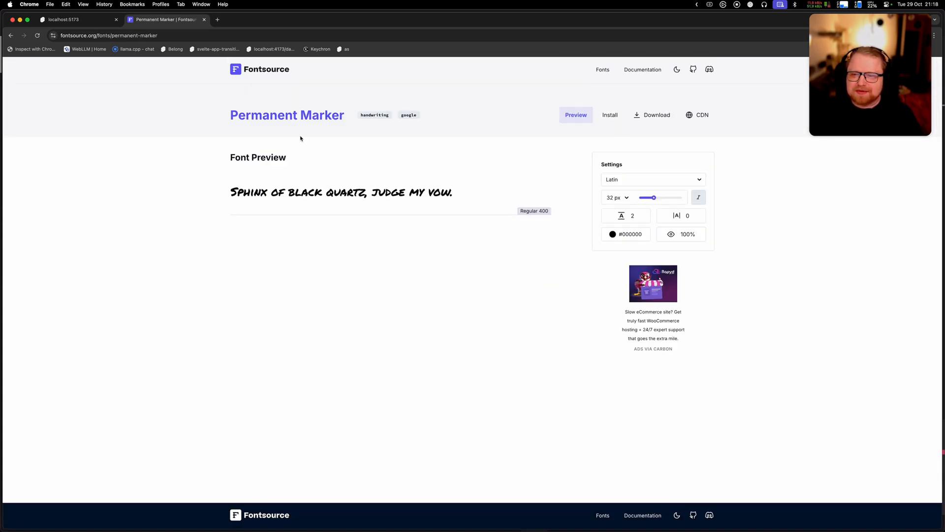
mouse_move(304, 128)
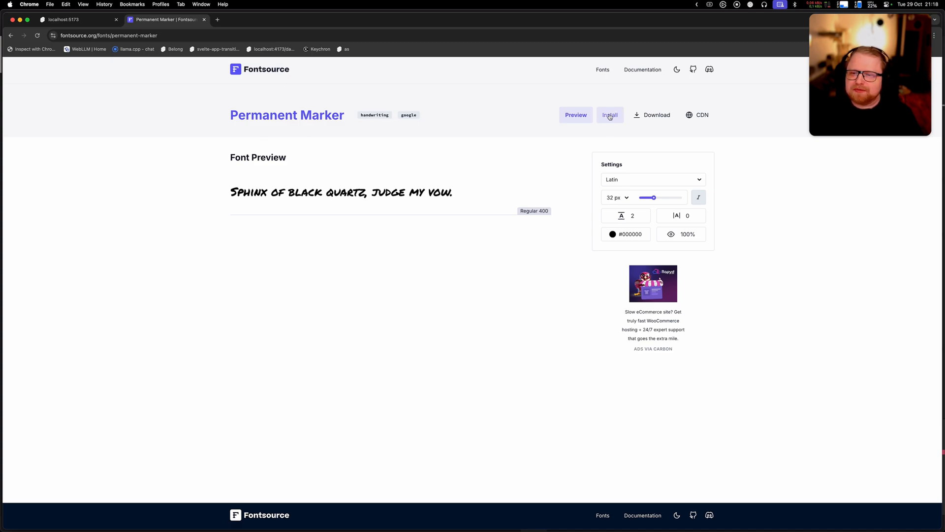
left_click(610, 114)
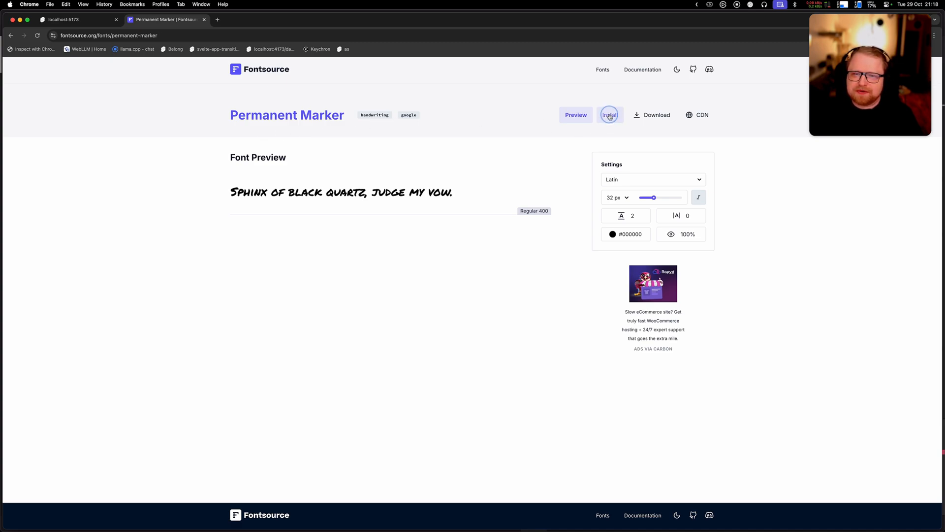
left_click(610, 114)
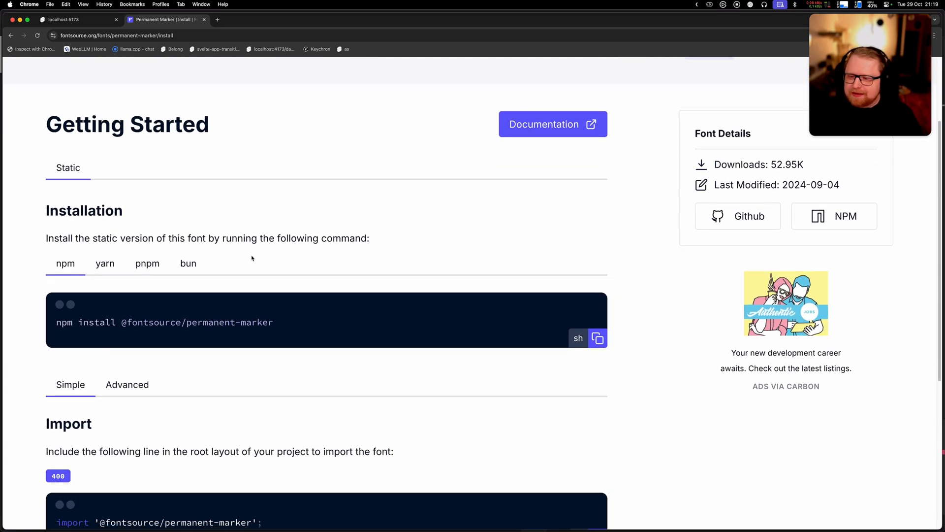
scroll("up", 3)
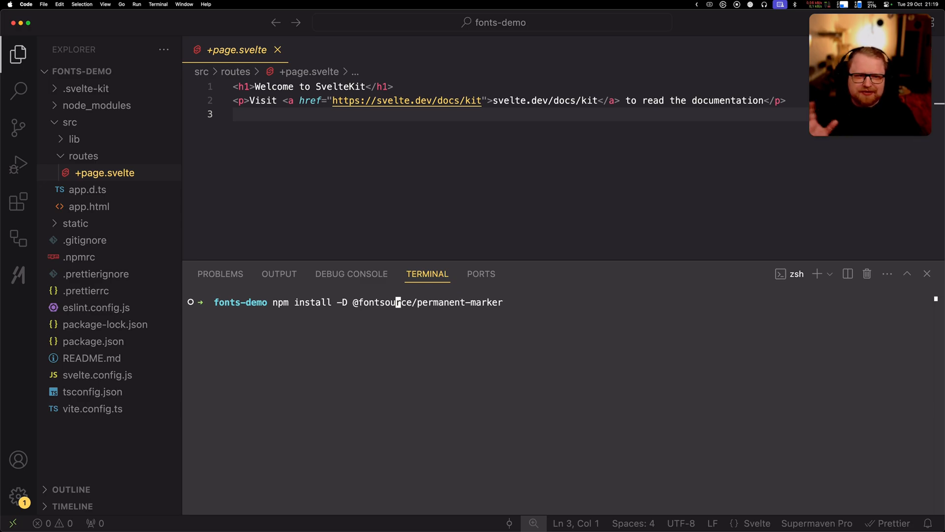
key("Return")
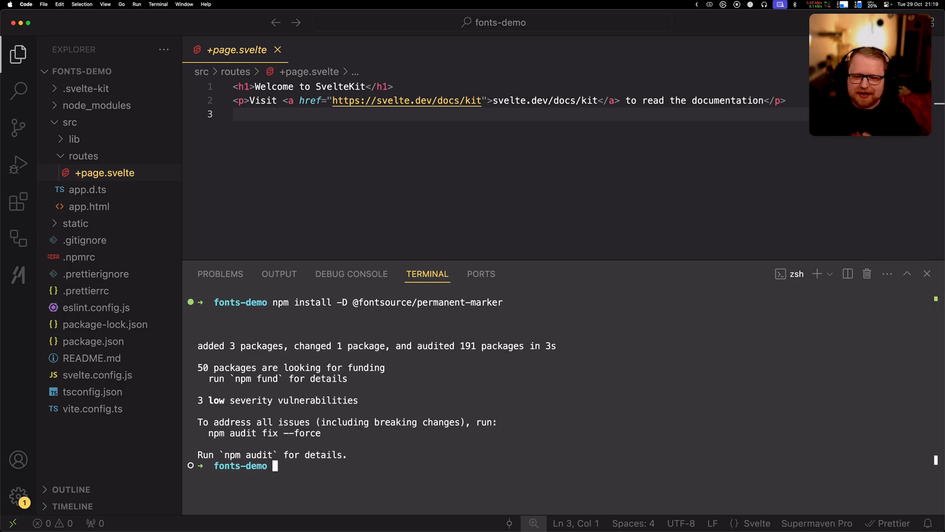
mouse_move(396, 385)
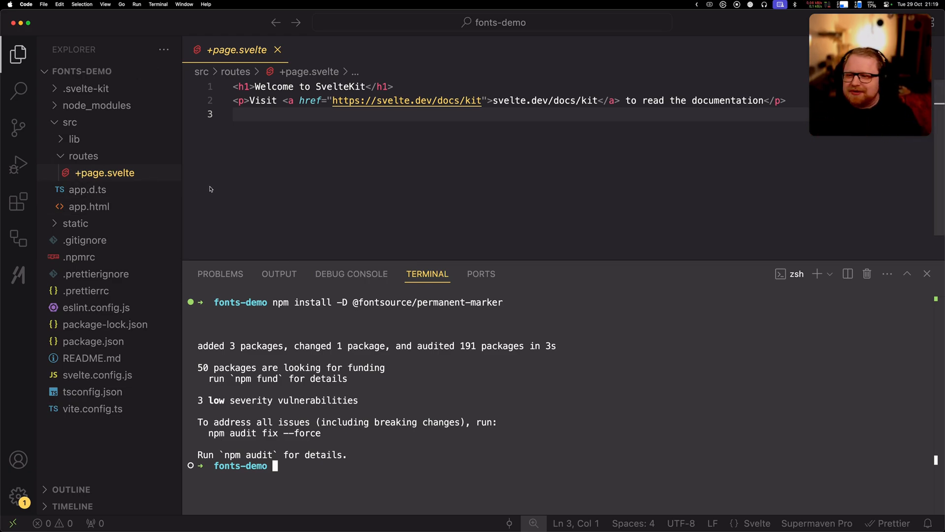
Step: Copy the +layout.svelte example snippet, dismissing the copy warning dialog
right_click(83, 155)
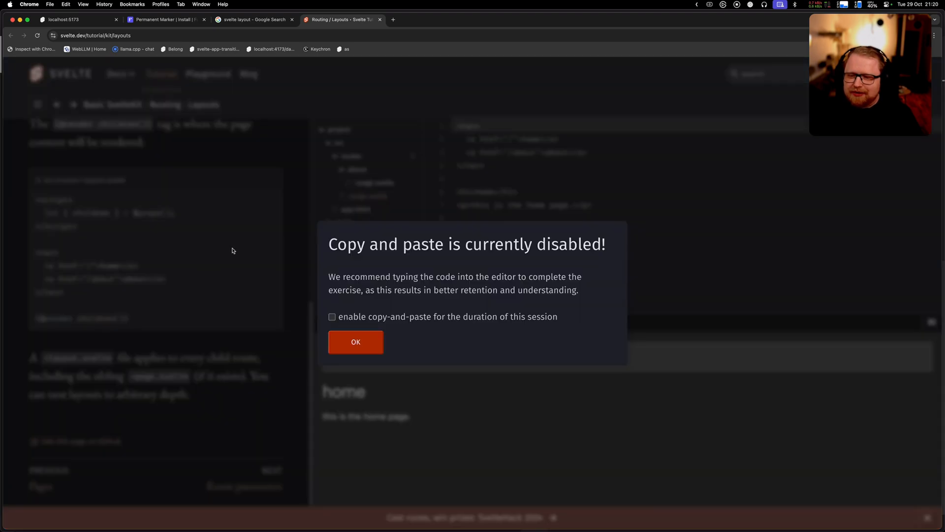
left_click(355, 342)
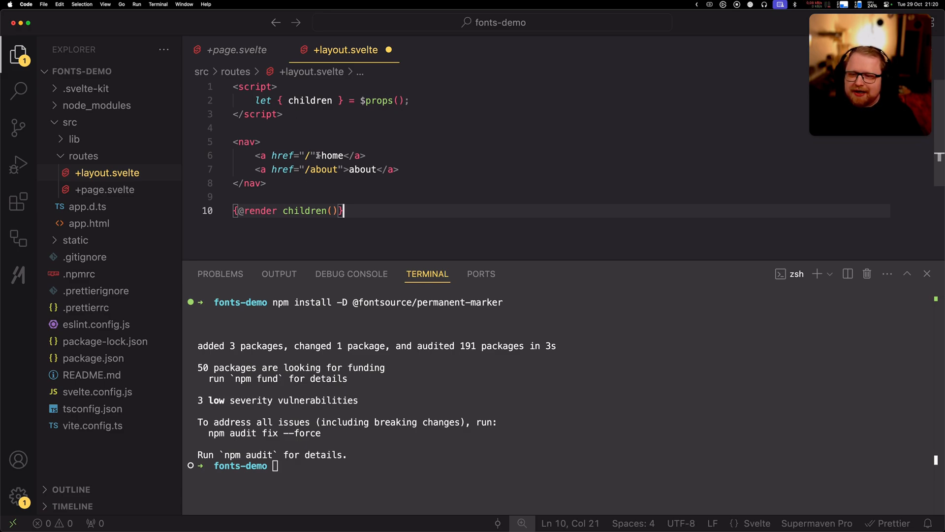
mouse_move(281, 156)
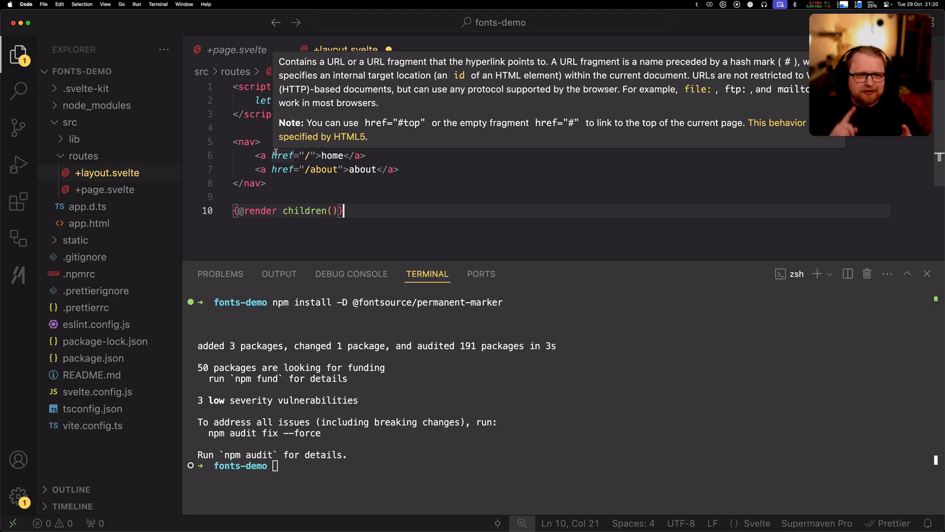
mouse_move(265, 194)
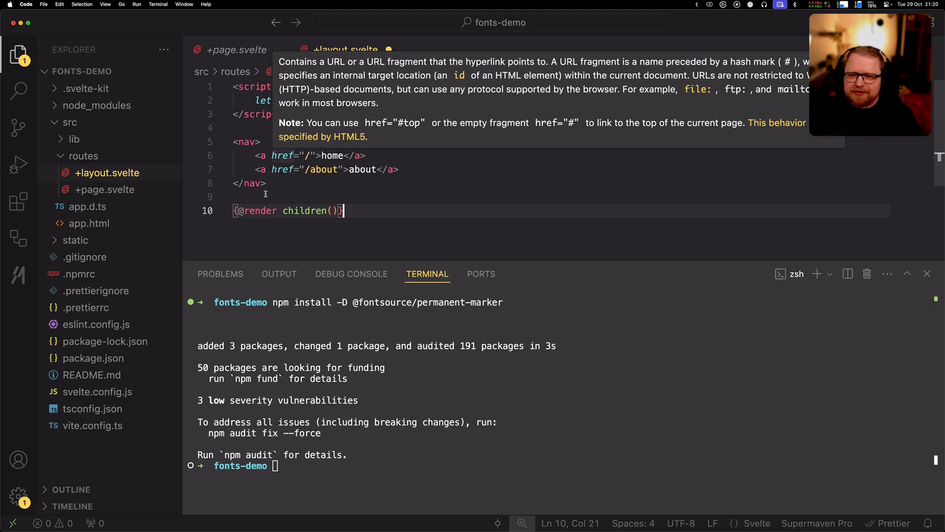
Step: Rename the layout links to 'Fontsource' and 'Local fonts', pointing the latter at /local
double_click(331, 156)
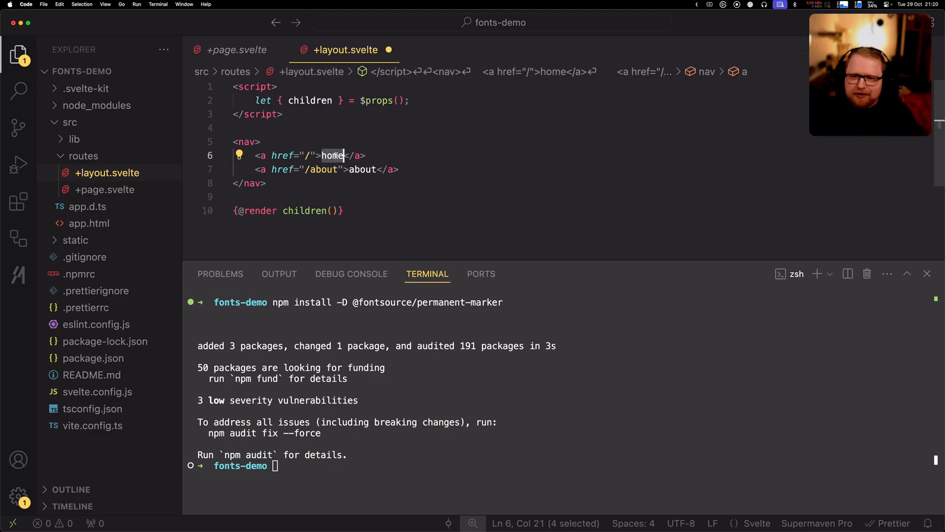
type("Fontsource")
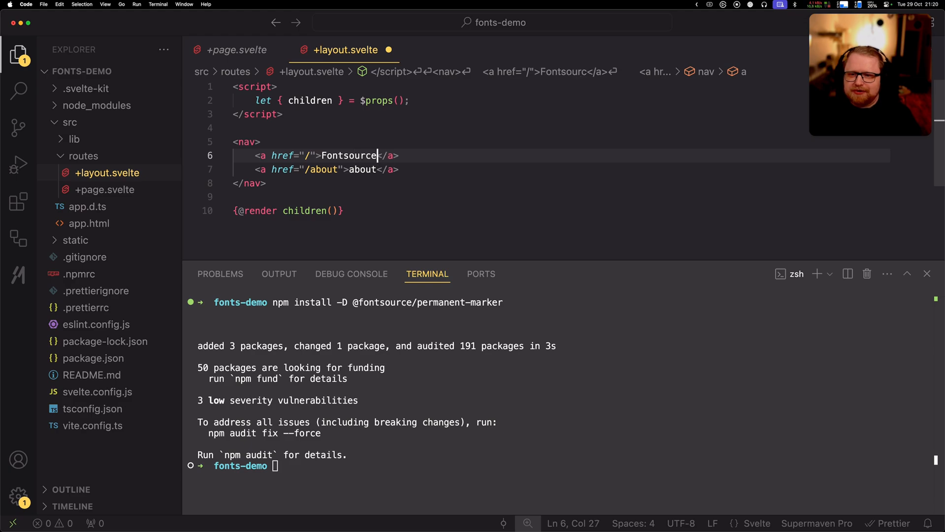
type("L")
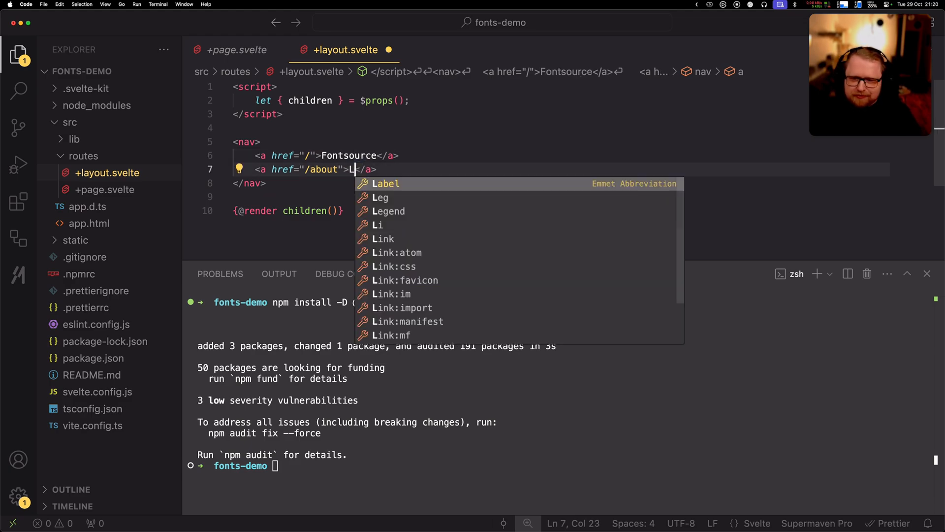
type("ocal fonts")
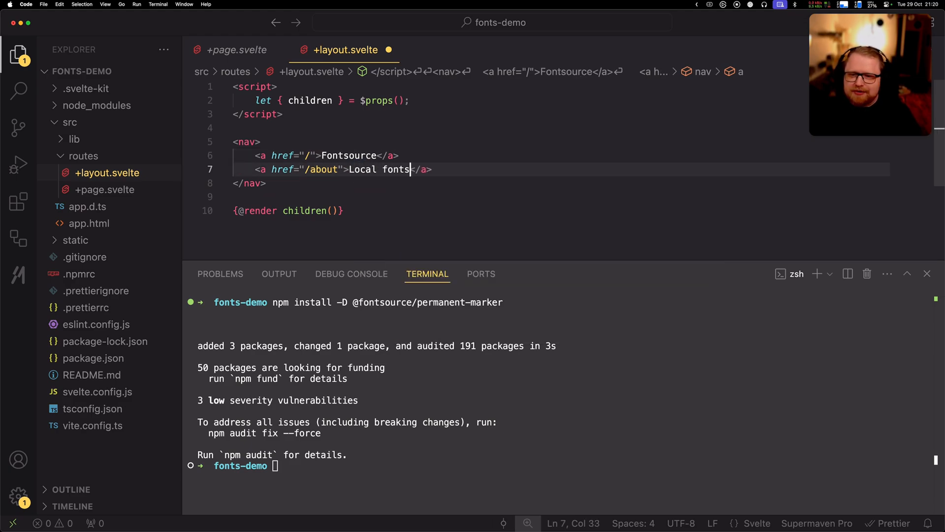
type("local")
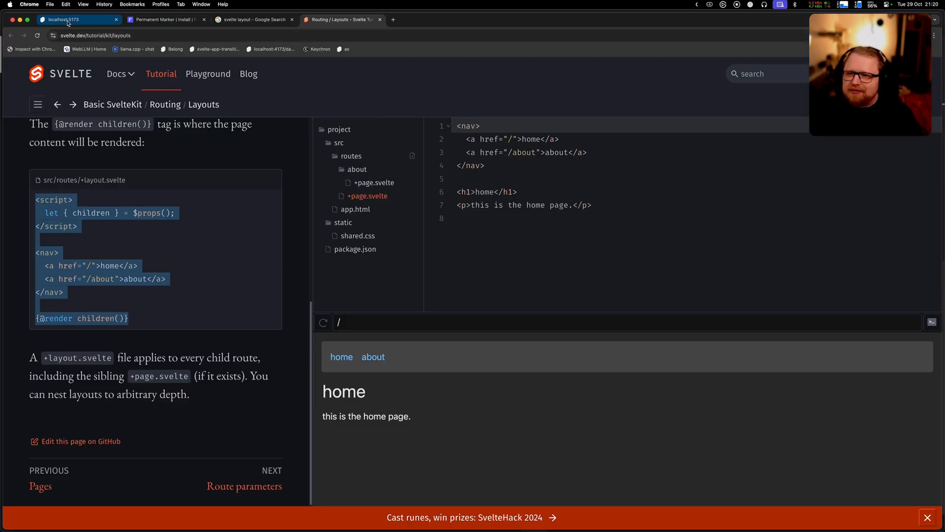
Step: Check the app's new navigation, then review Permanent Marker's import and CSS sections
left_click(72, 20)
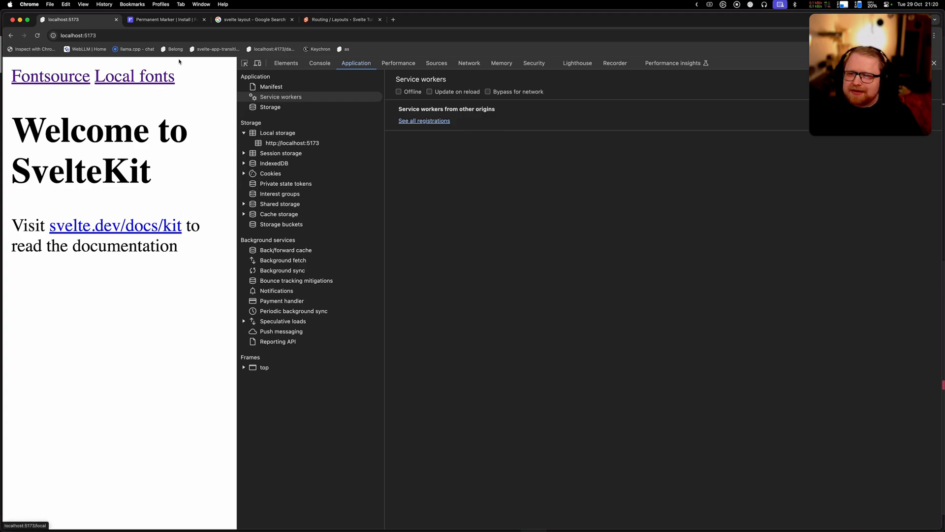
left_click(164, 20)
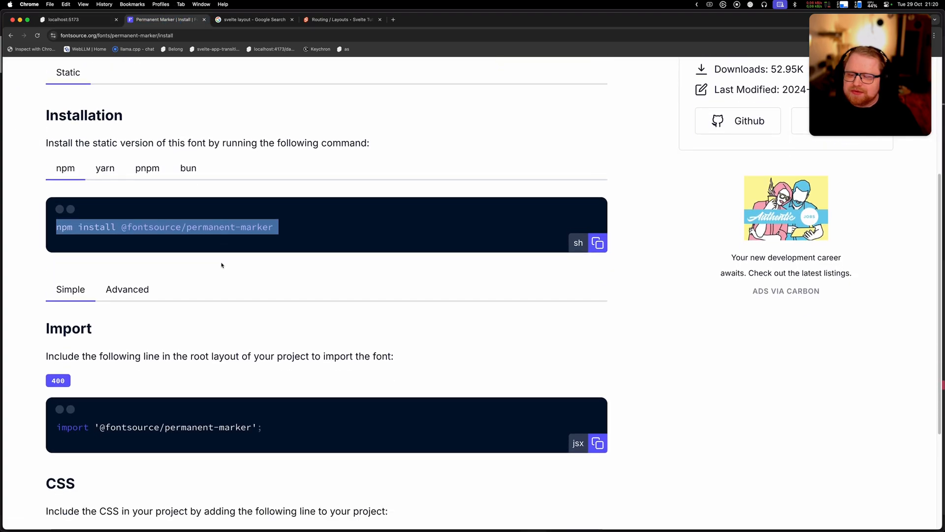
scroll("down", 3)
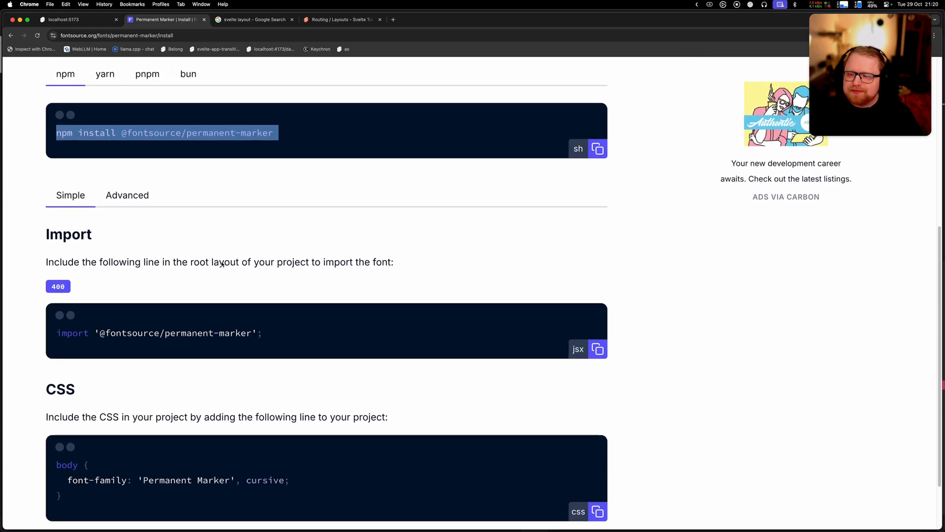
scroll("up", 3)
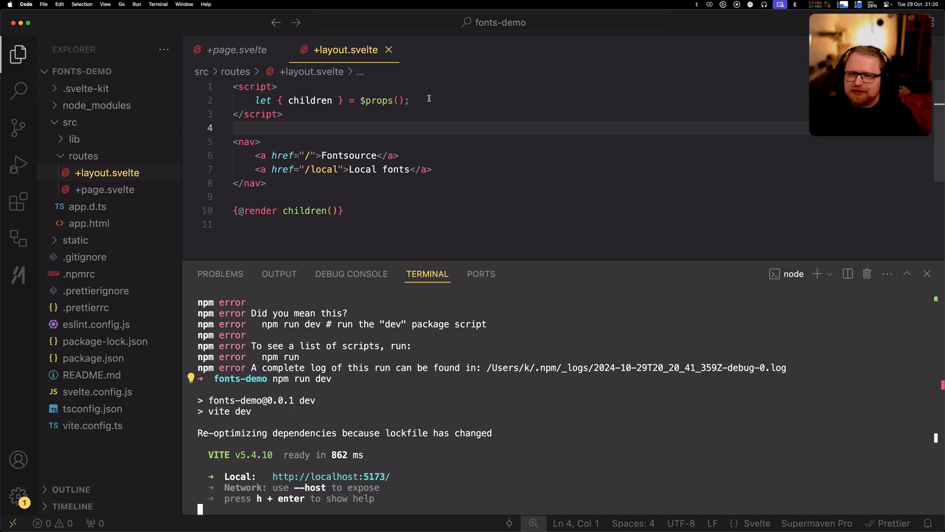
type("import '@fontsource/permanent-marker';")
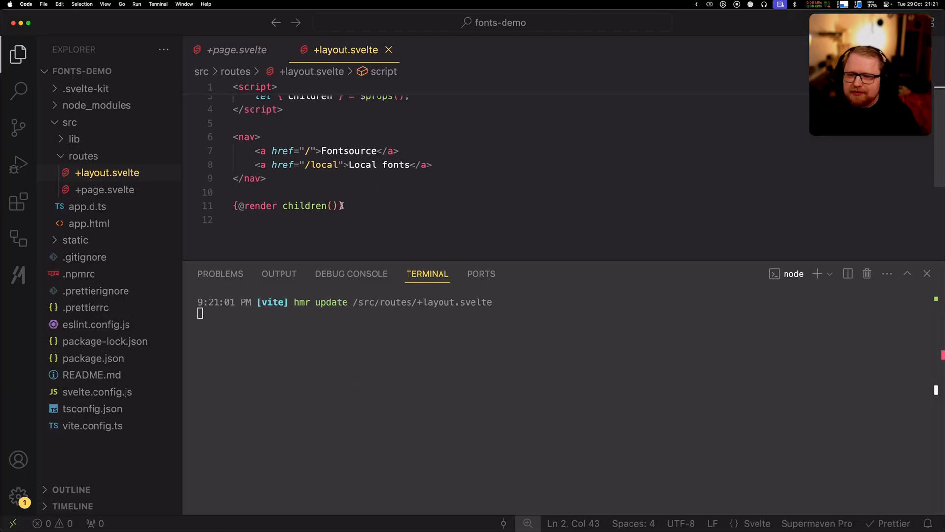
left_click(237, 49)
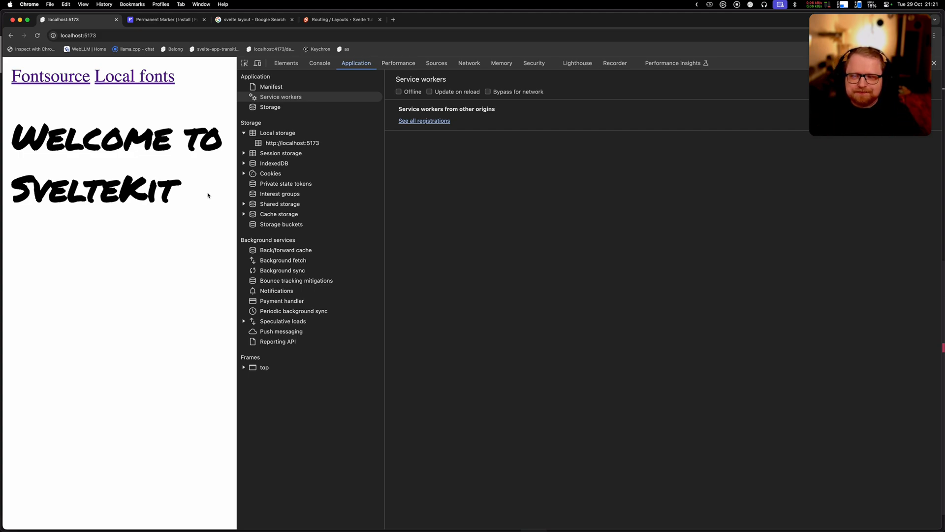
mouse_move(169, 119)
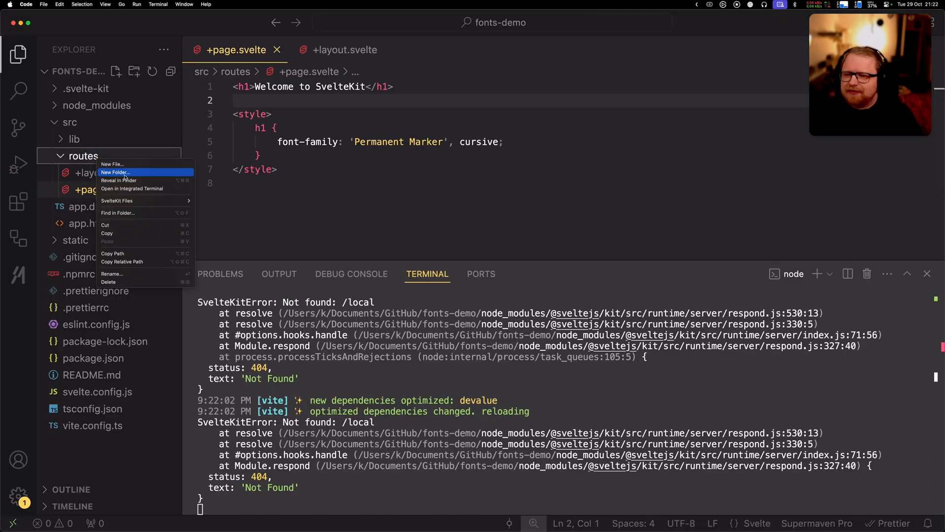
Step: Create a 'local' route folder with a +page.svelte holding the home page markup
left_click(115, 172)
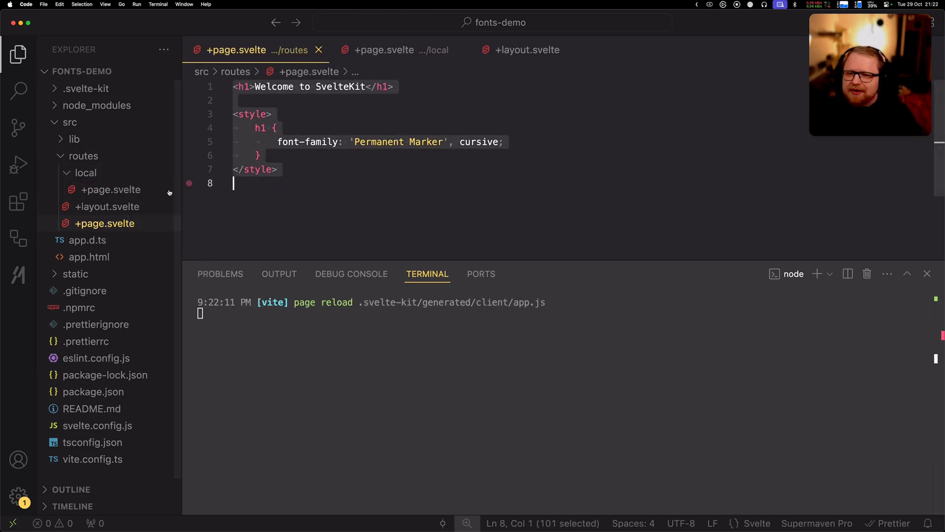
left_click(383, 49)
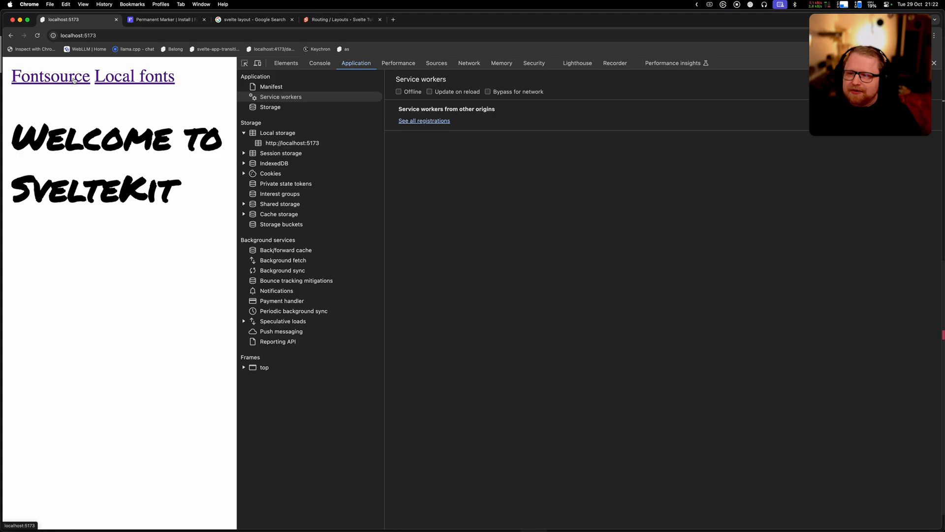
Step: Visit the app's Local fonts page, then list Fontsource's handwriting fonts and pick Indie Flower
left_click(133, 76)
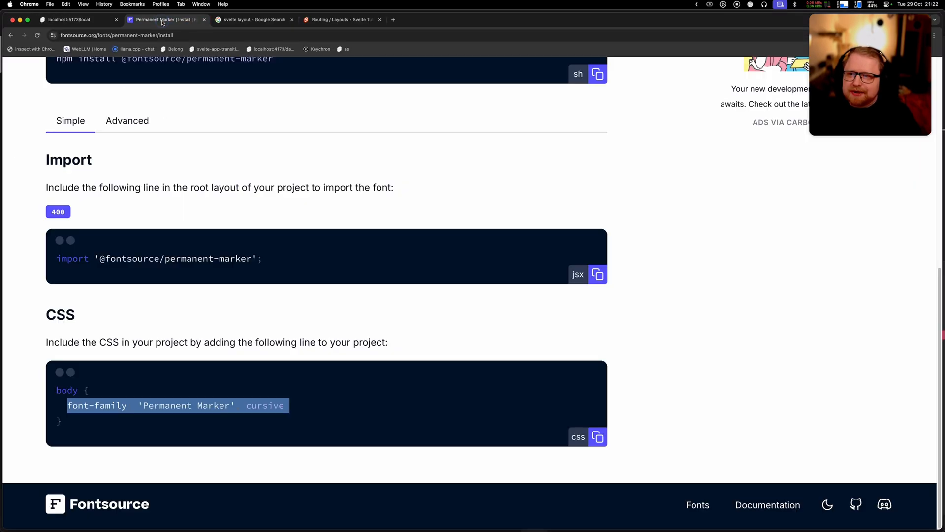
scroll("up", 3)
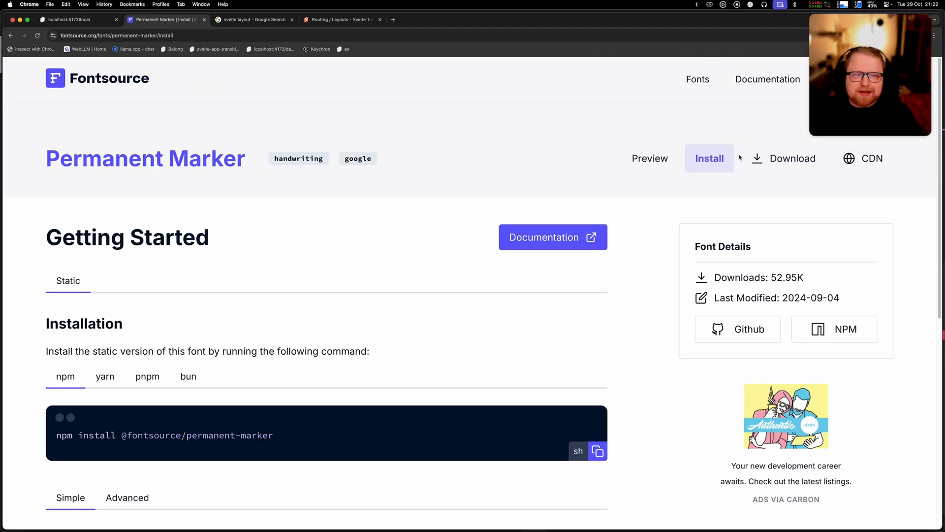
left_click(11, 35)
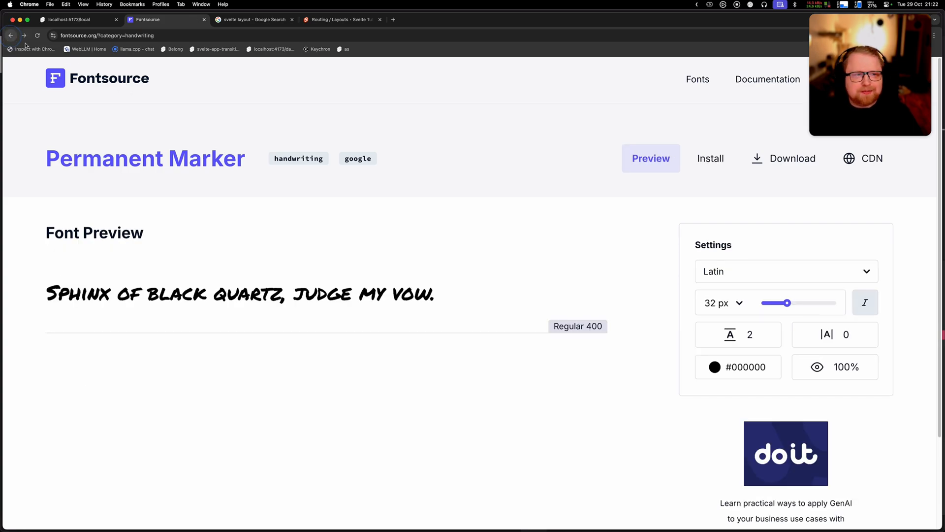
left_click(697, 79)
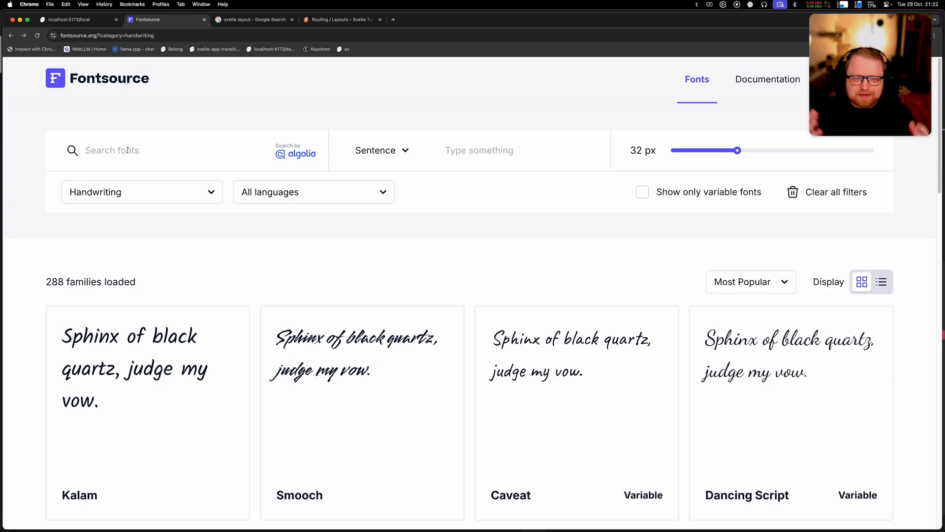
Step: Download the Indie Flower font files from its font page
scroll("down", 3)
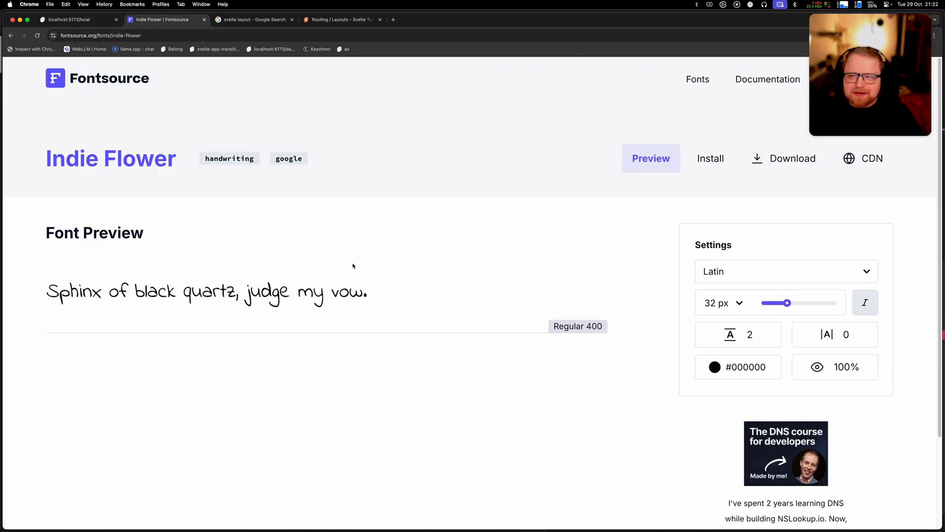
mouse_move(792, 158)
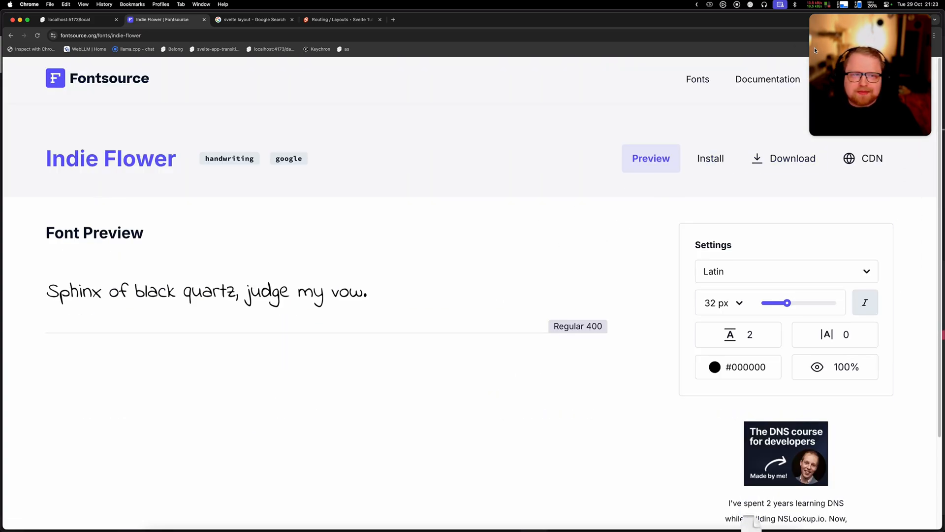
left_click(785, 157)
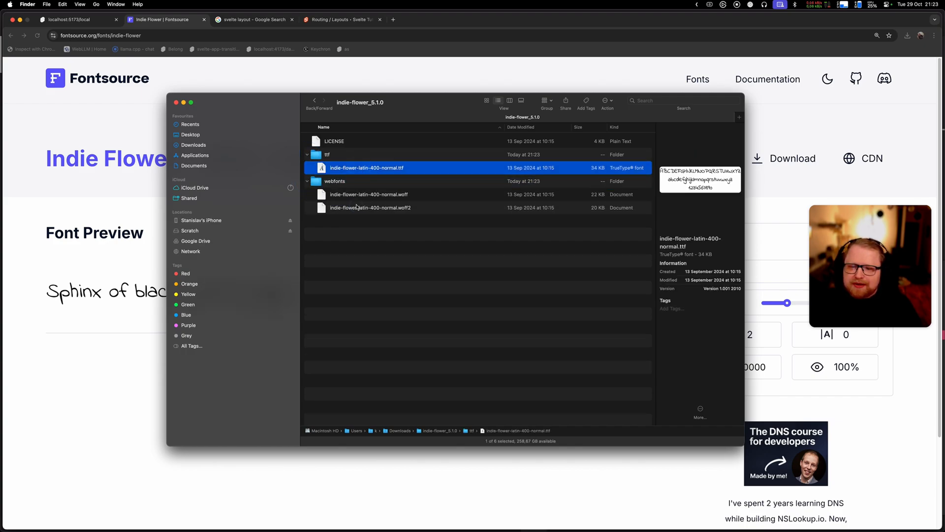
mouse_move(380, 172)
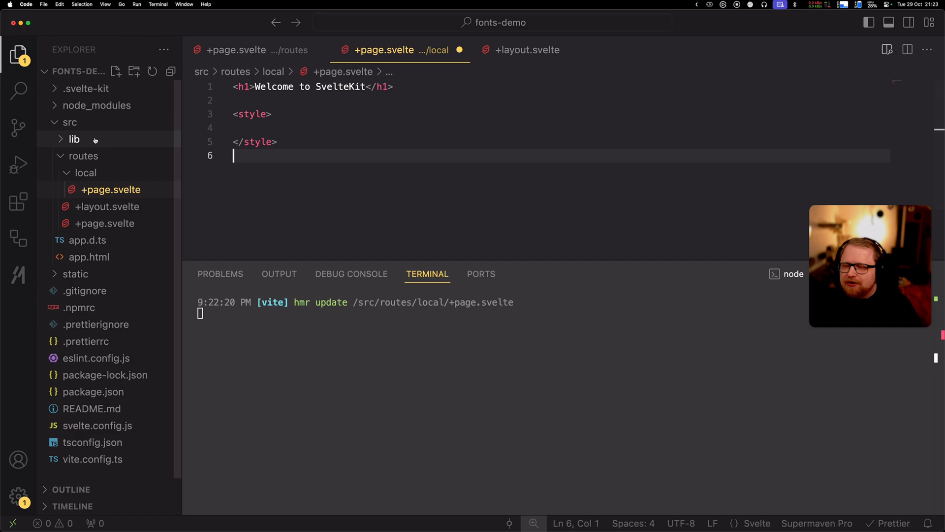
Step: Add a font folder under src/lib holding indie-flower-latin-400-normal.ttf
left_click(74, 138)
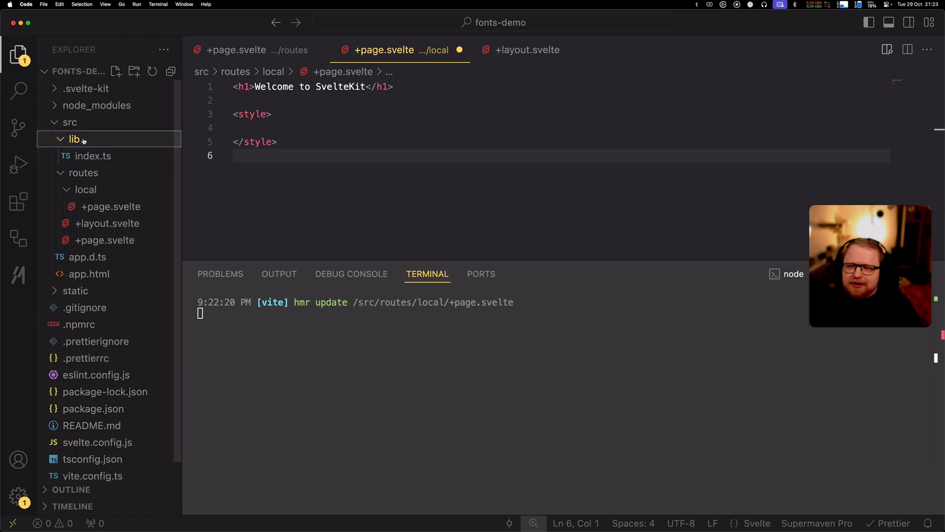
left_click(134, 71)
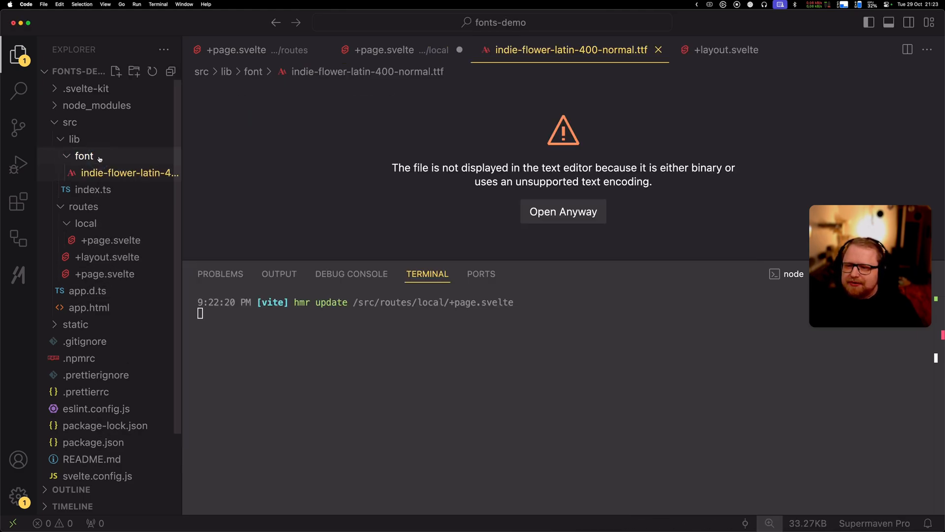
mouse_move(90, 174)
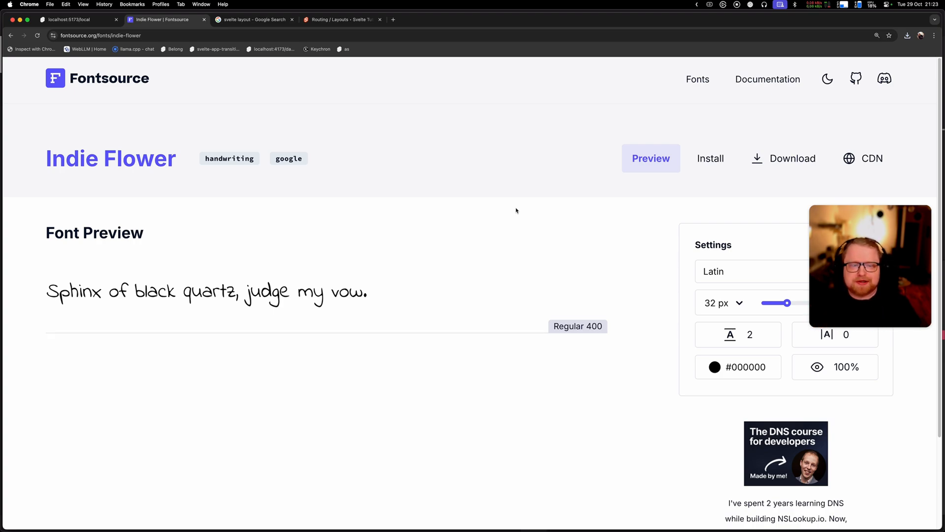
left_click(710, 158)
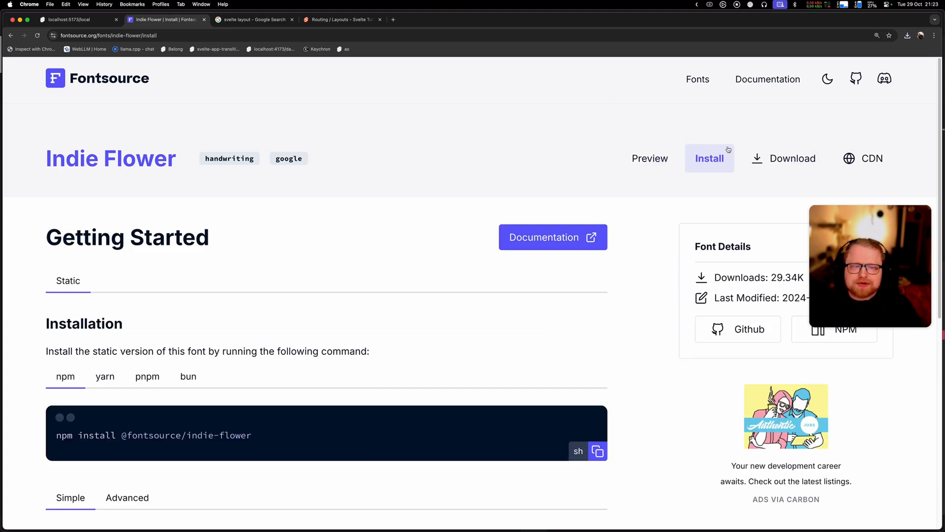
scroll("down", 3)
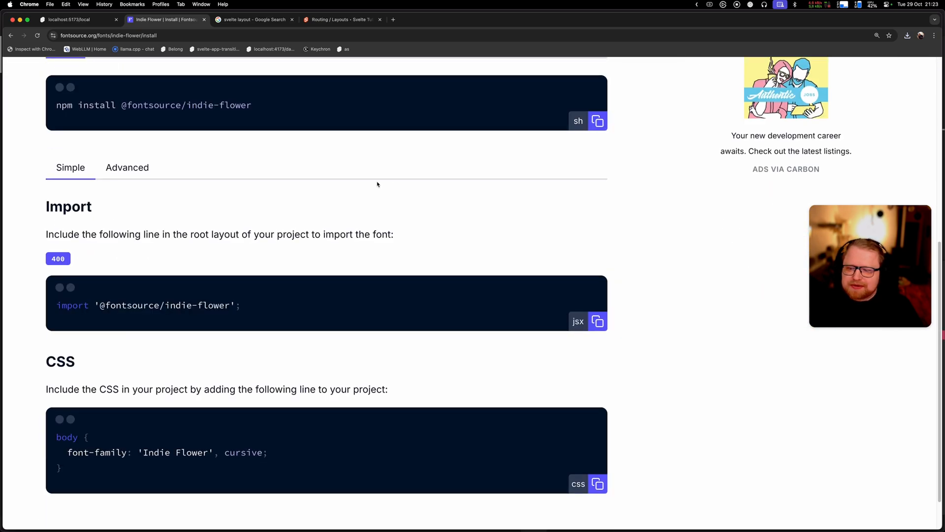
scroll("up", 3)
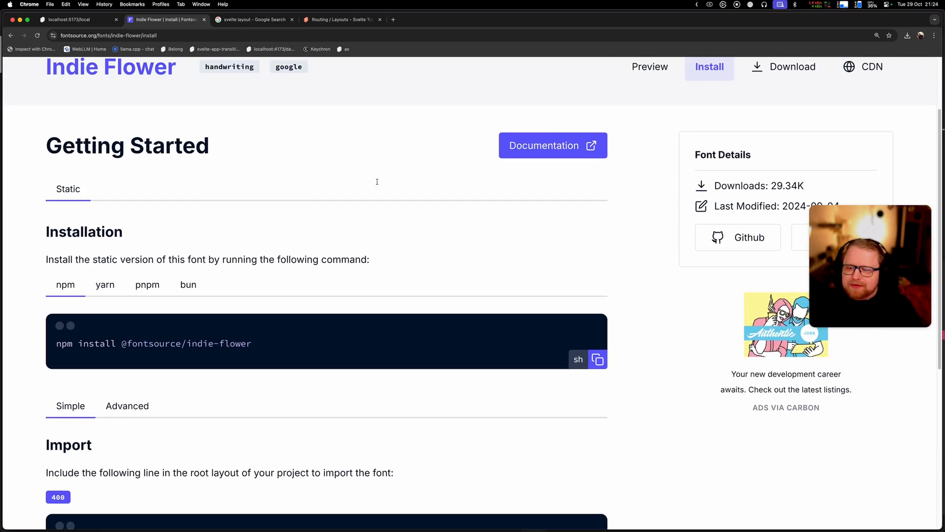
scroll("down", 3)
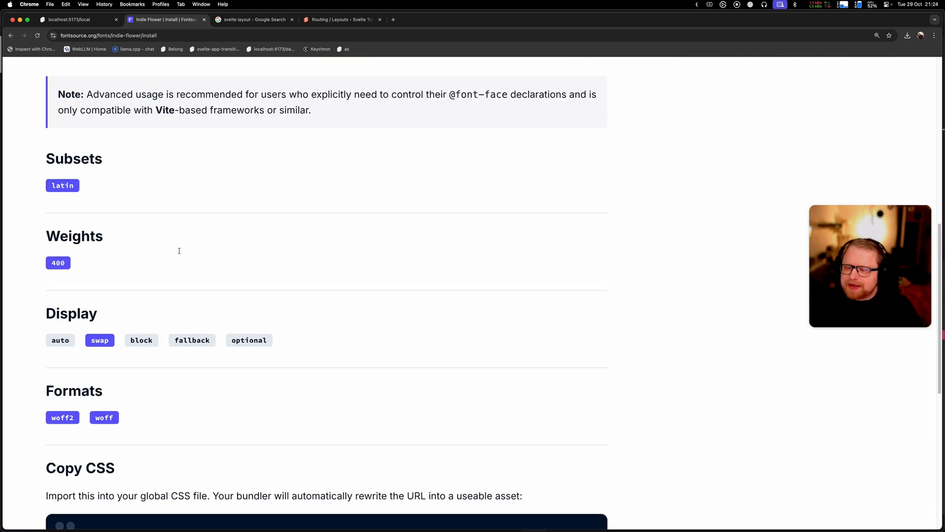
scroll("down", 3)
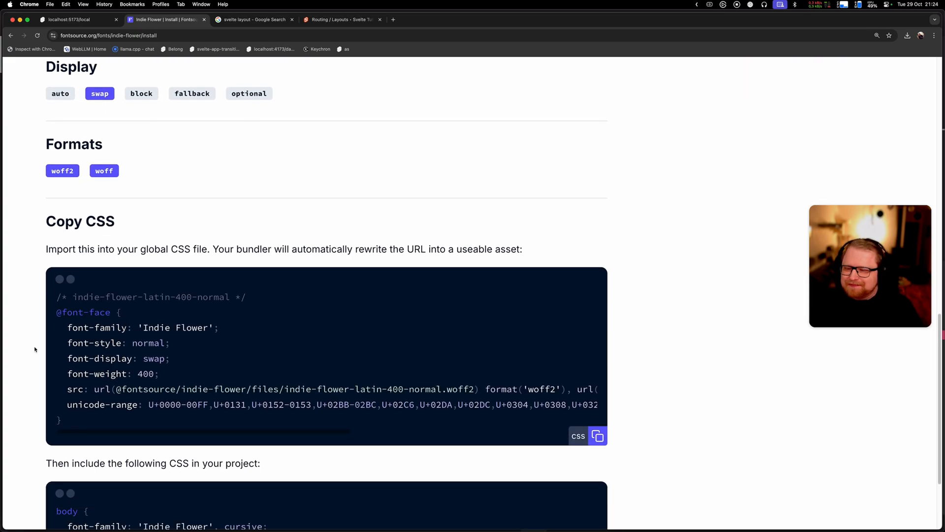
scroll("down", 3)
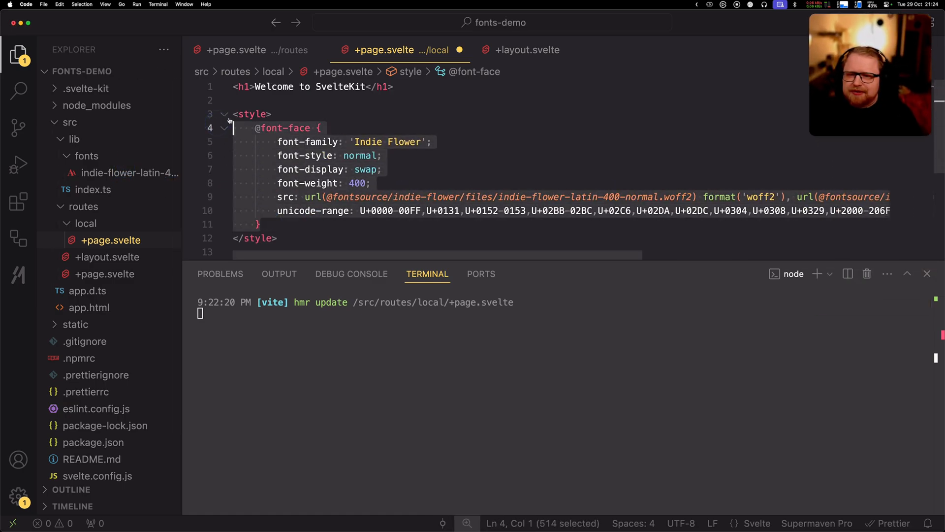
left_click(527, 49)
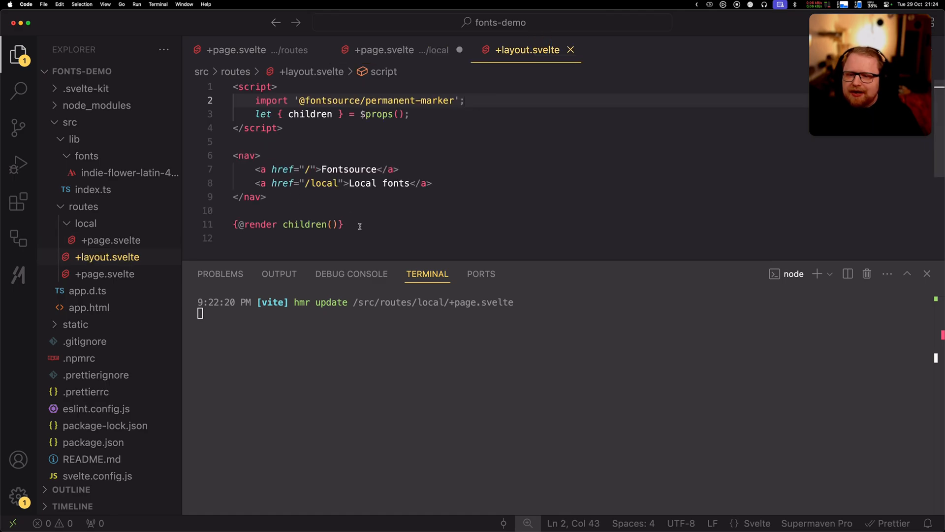
type("<style>")
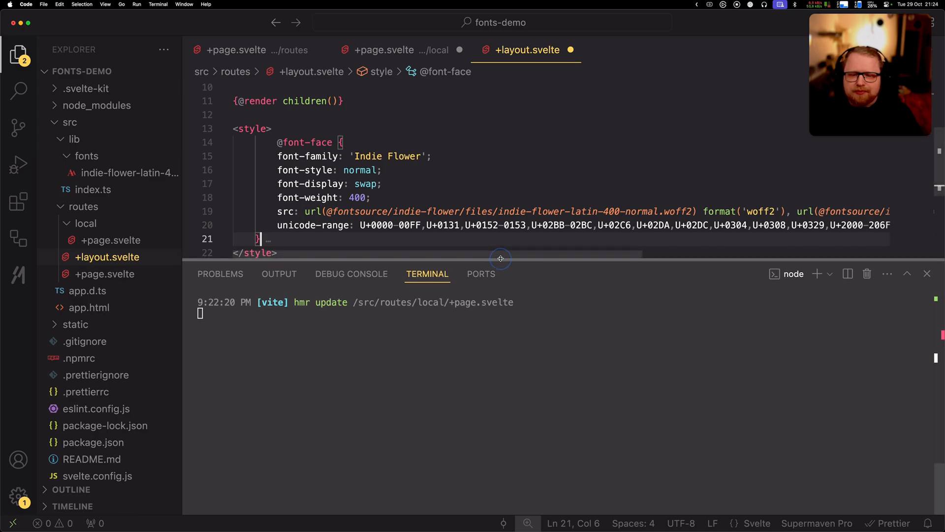
scroll("right", 3)
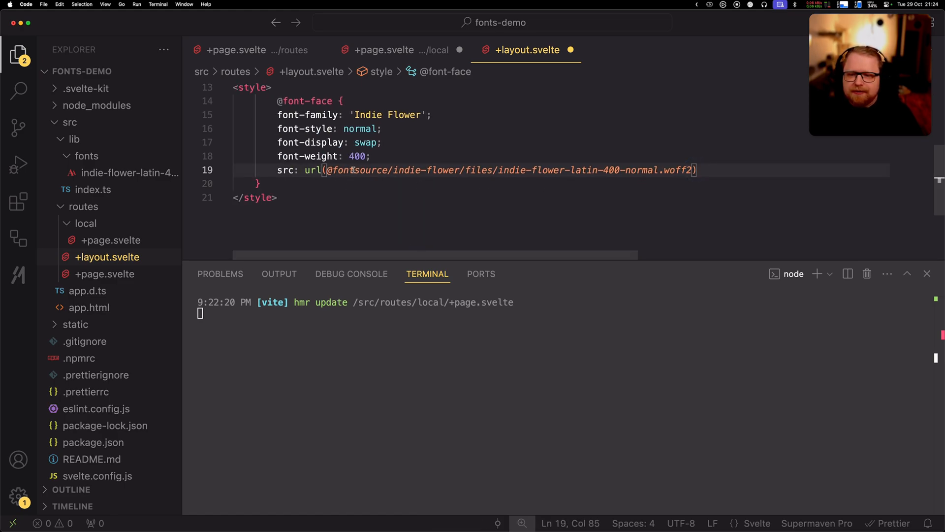
scroll("up", 3)
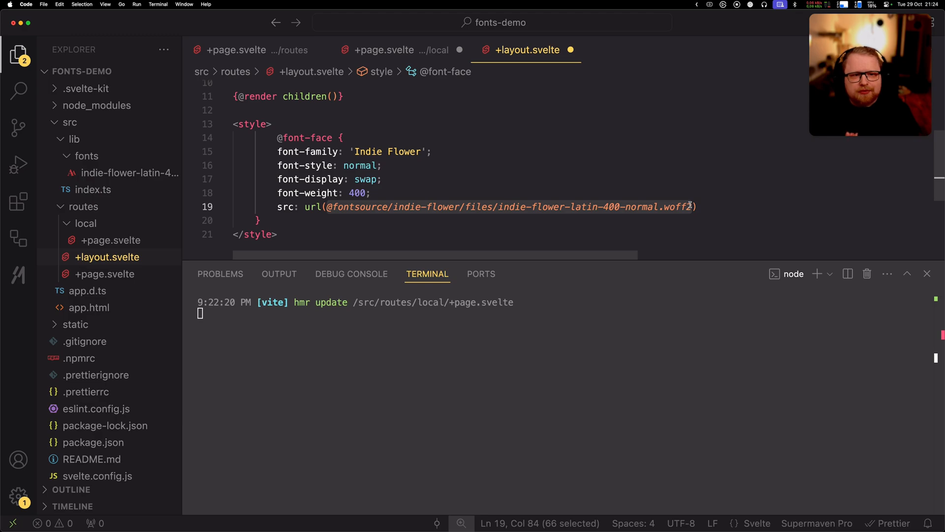
left_click(691, 206)
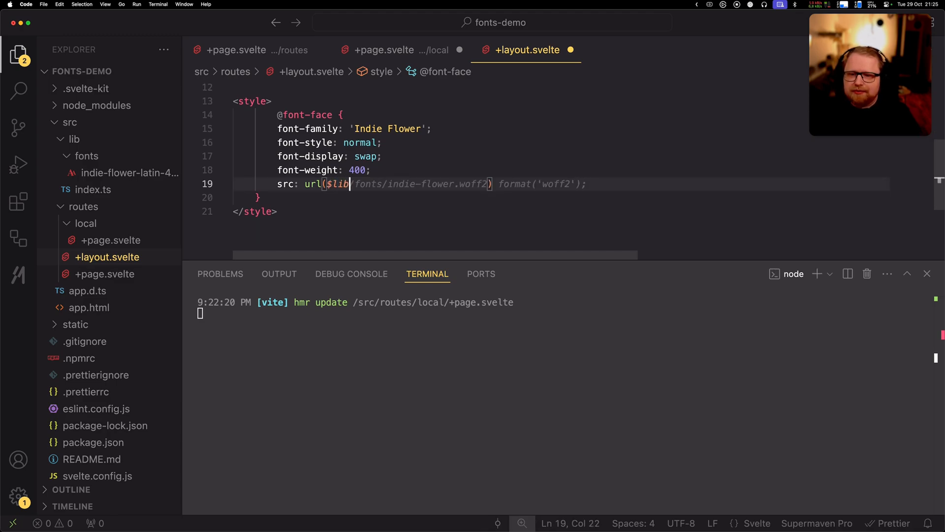
type("/fonts/")
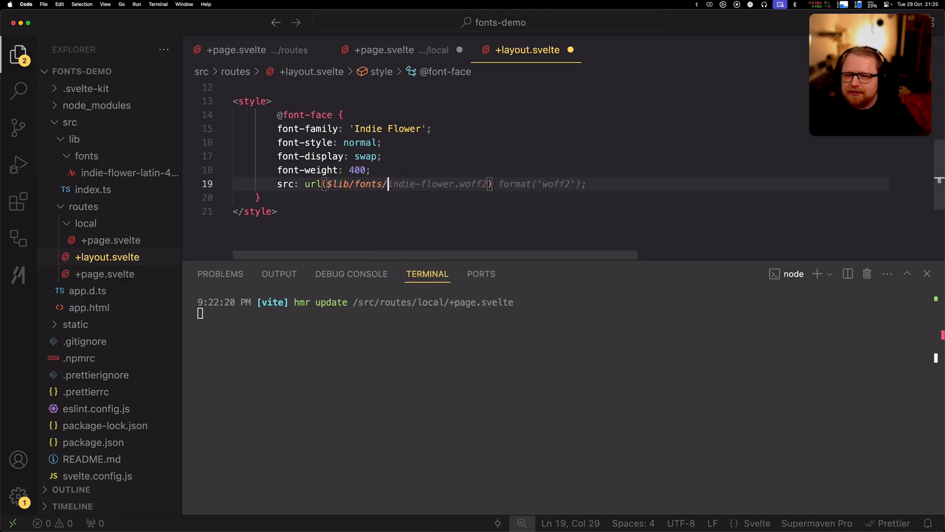
type("in")
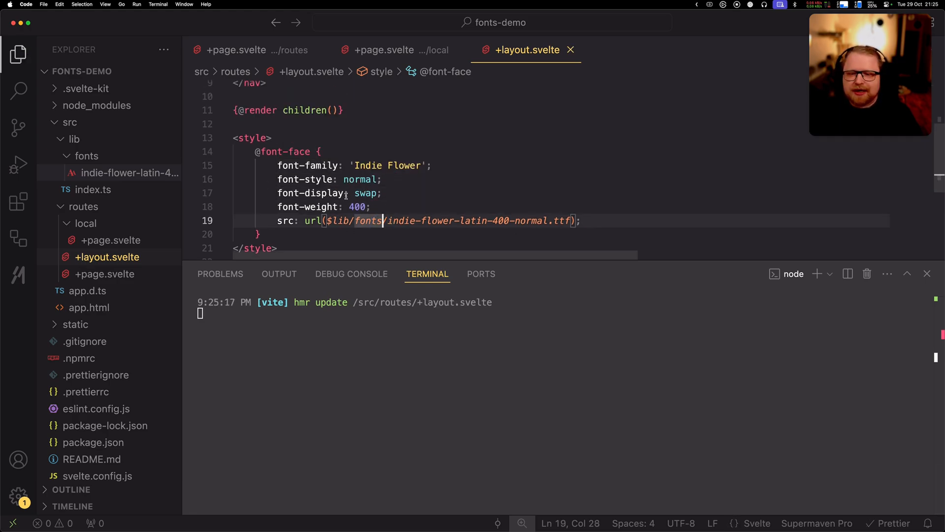
mouse_move(398, 49)
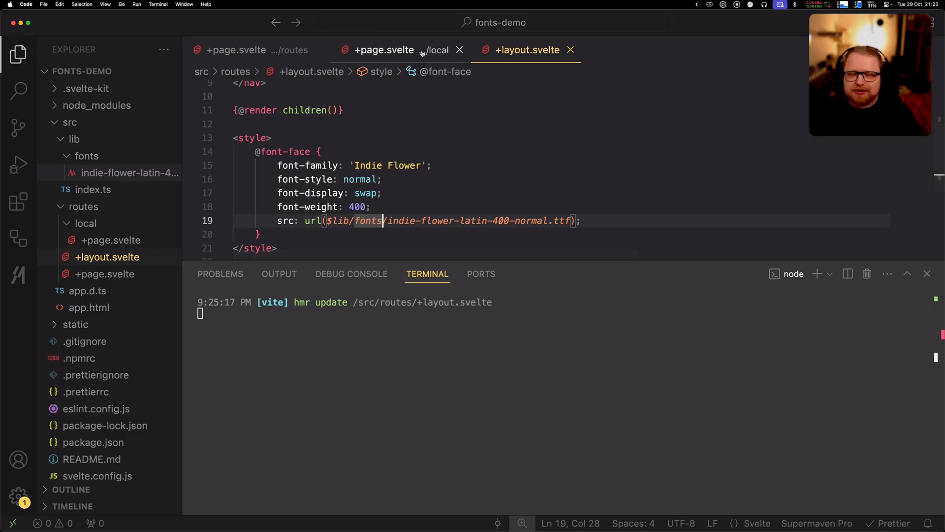
Step: Add an h1 rule with font-family 'Indie Flower', cursive to routes/local/+page.svelte and check the page
left_click(384, 49)
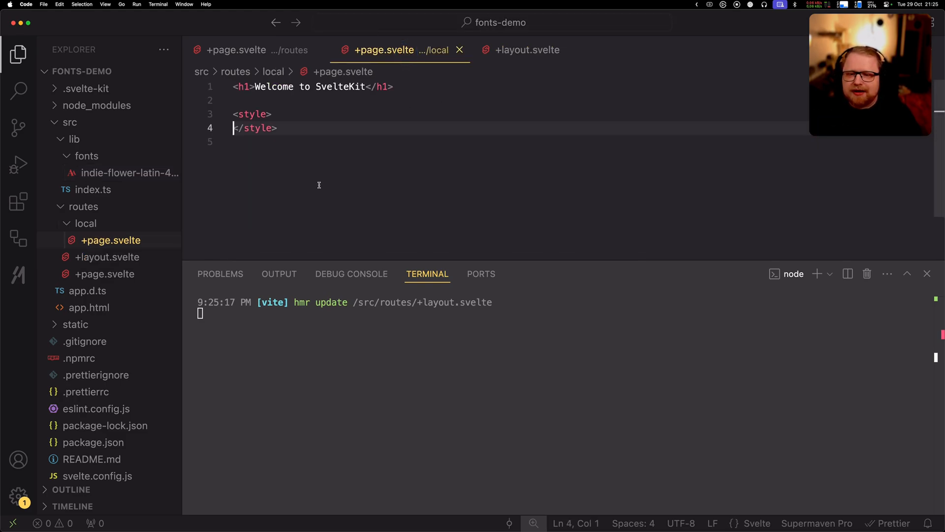
type("h1 {")
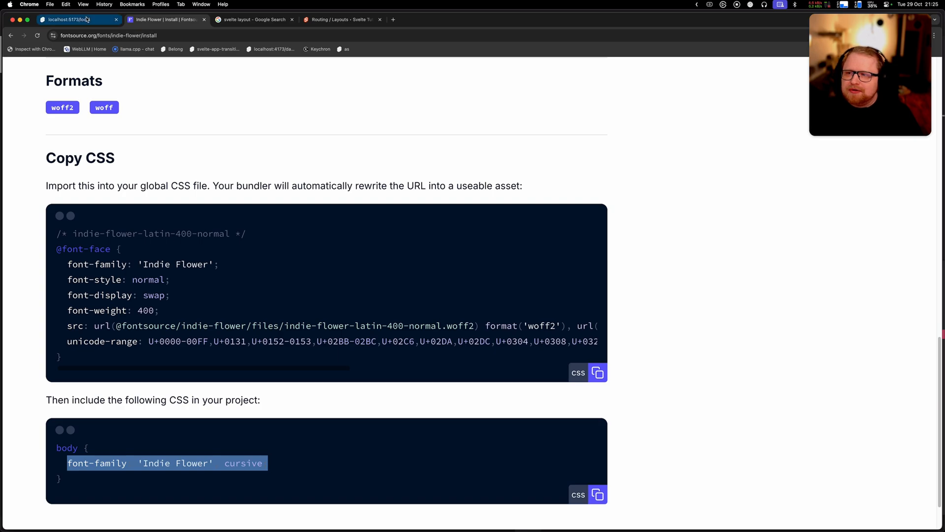
left_click(72, 20)
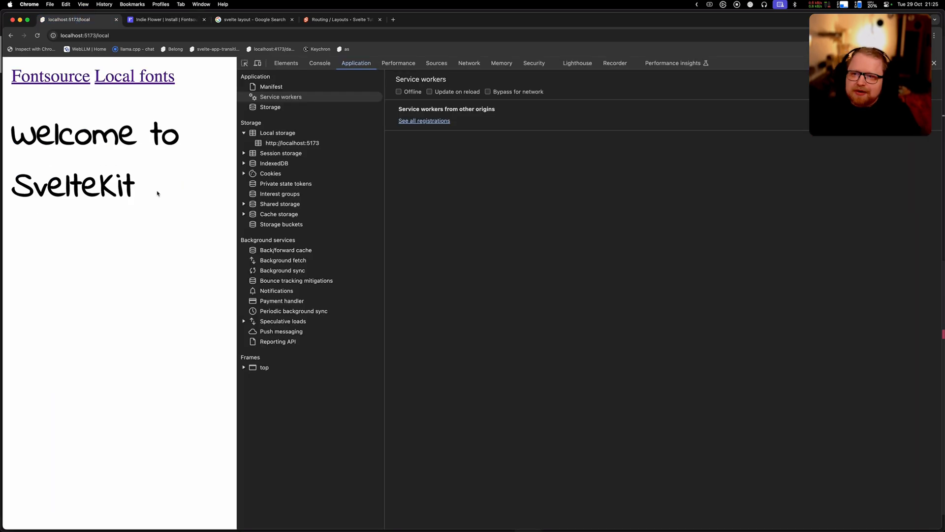
left_click(50, 77)
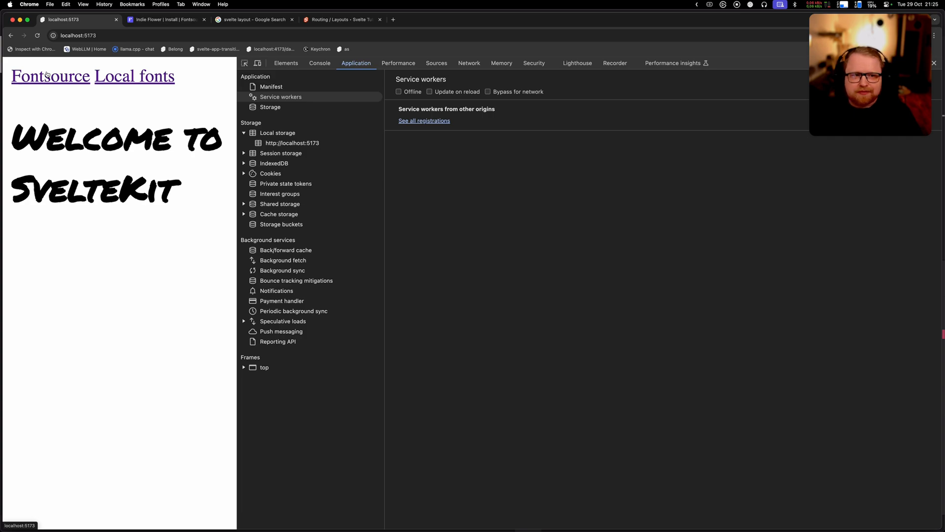
left_click(134, 76)
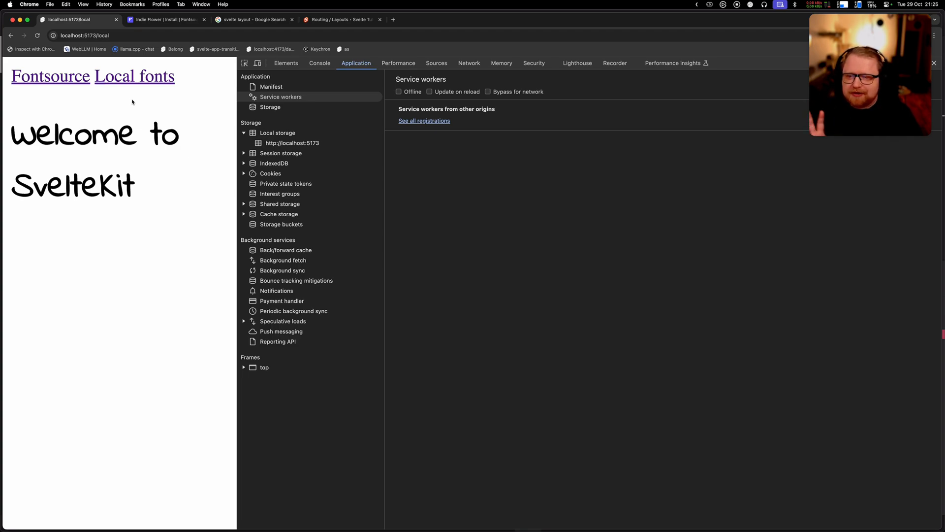
mouse_move(301, 102)
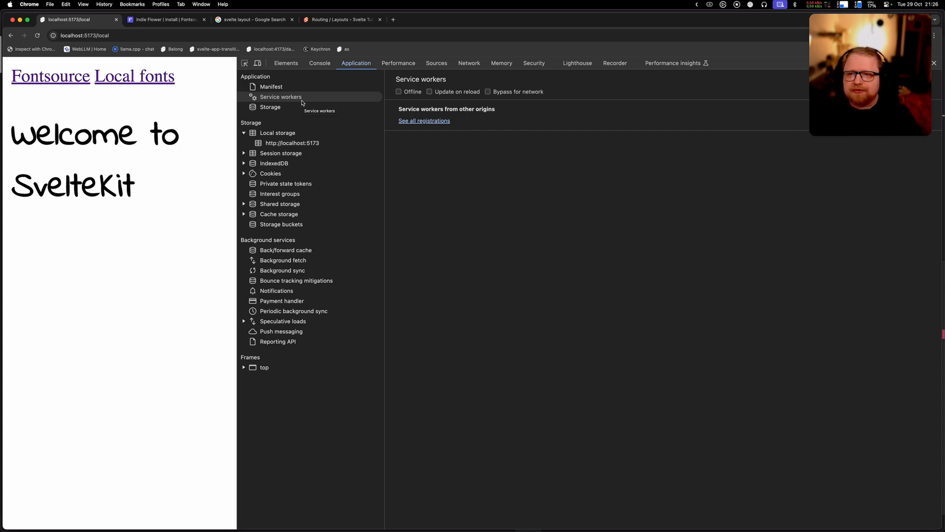
Step: Bring up the Svelte docs Server hooks page showing the handle function
left_click(515, 20)
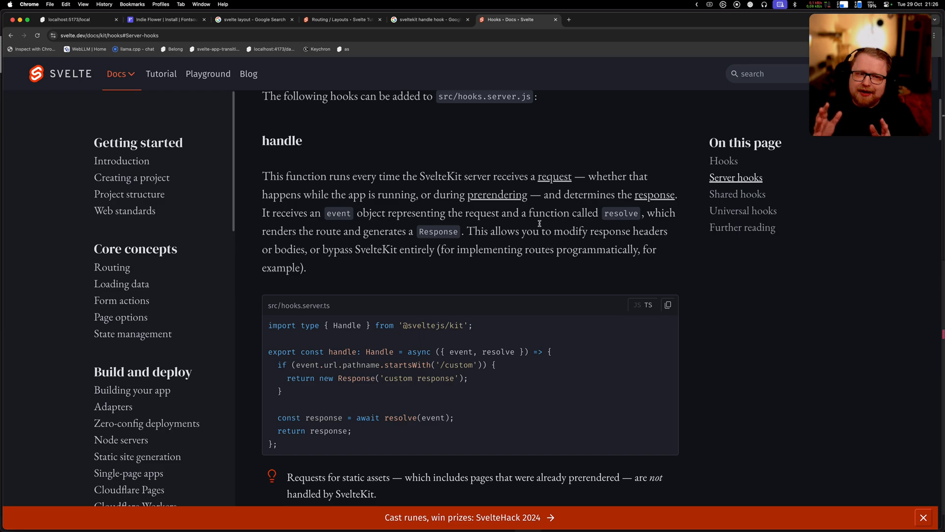
mouse_move(436, 301)
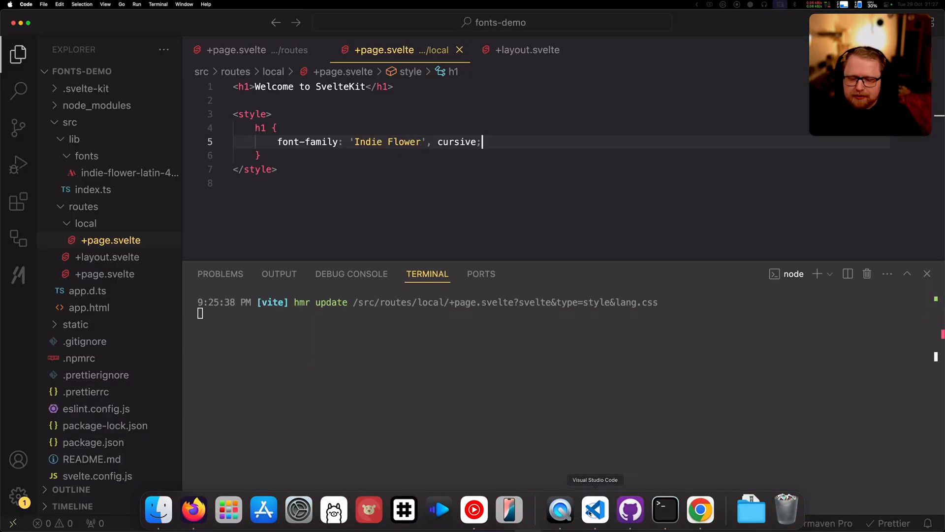
Step: Write export const handle: Handle = async ({ event, resolve }) => {...} in a new src/hooks.server.ts and save
left_click(75, 139)
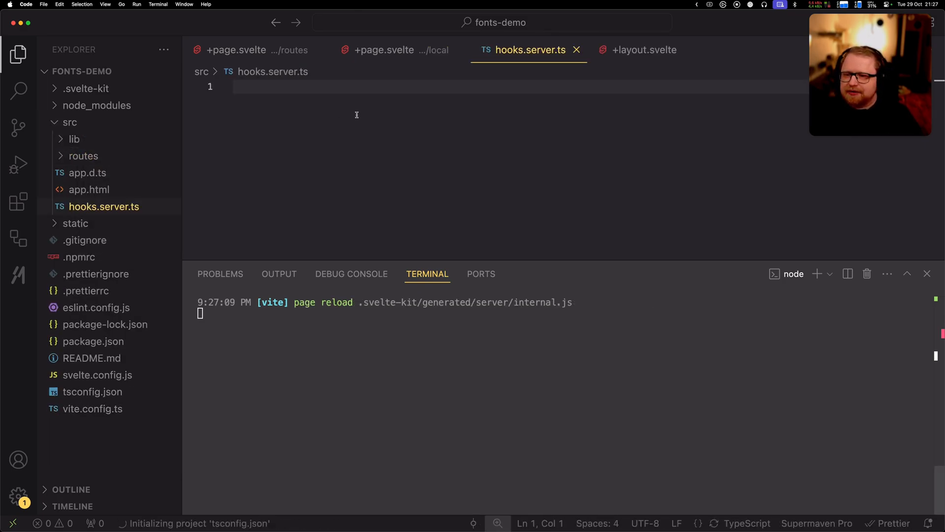
type("export const handle: Handle = async ({ event, resolve }) => {")
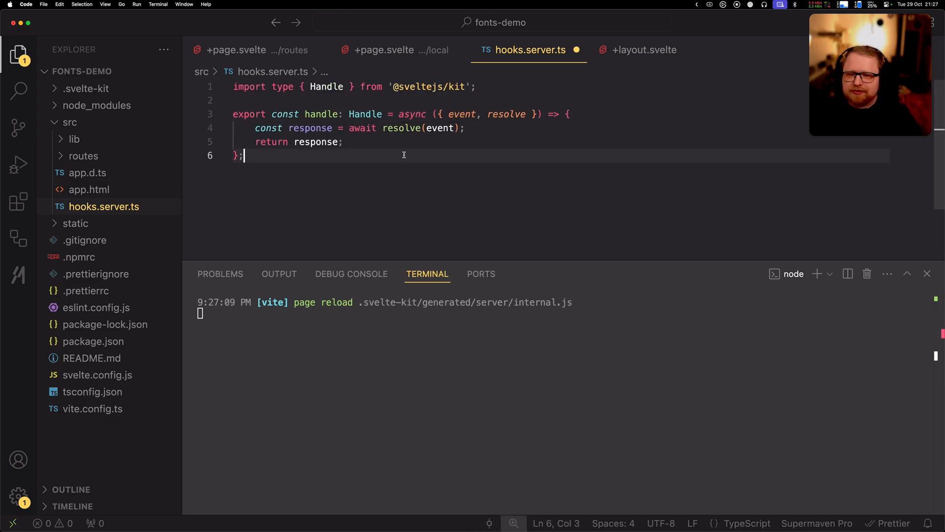
key("enter")
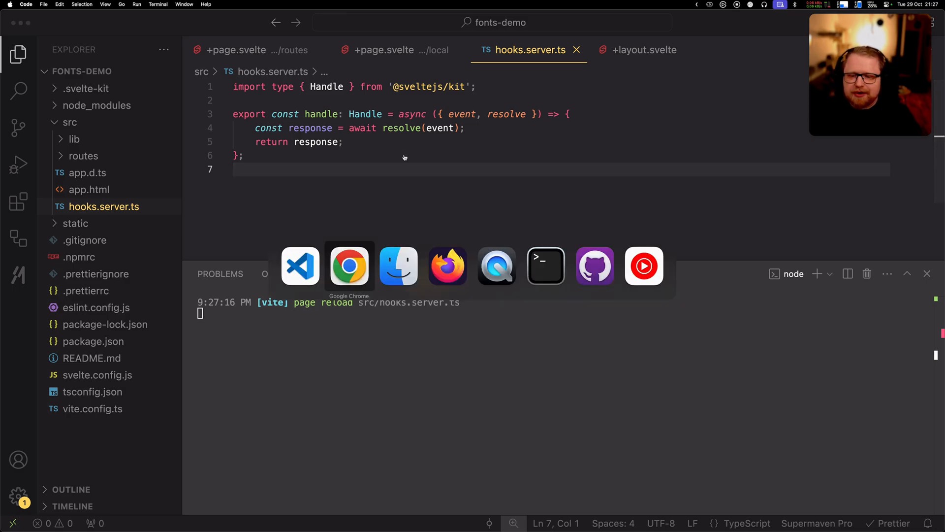
left_click(348, 265)
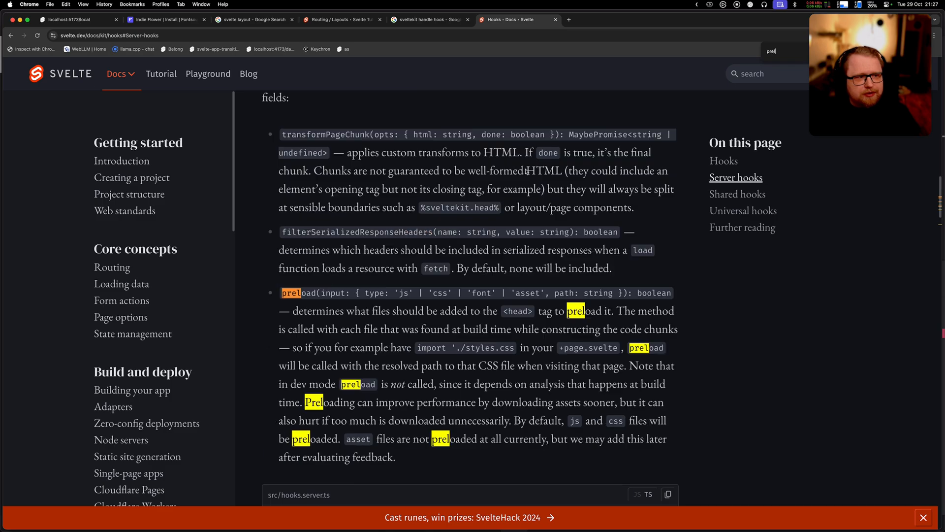
Step: Scroll to the preload option description under resolve options in the server hooks docs
scroll("down", 3)
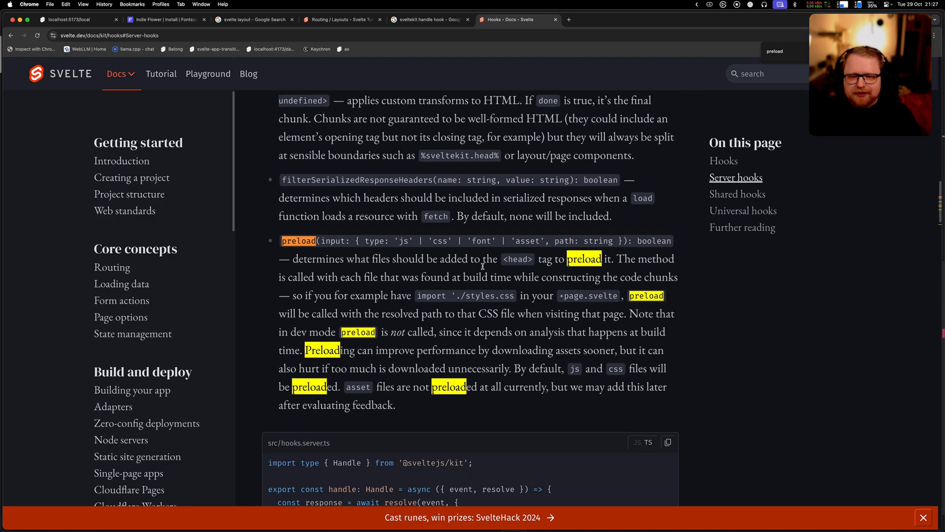
scroll("down", 3)
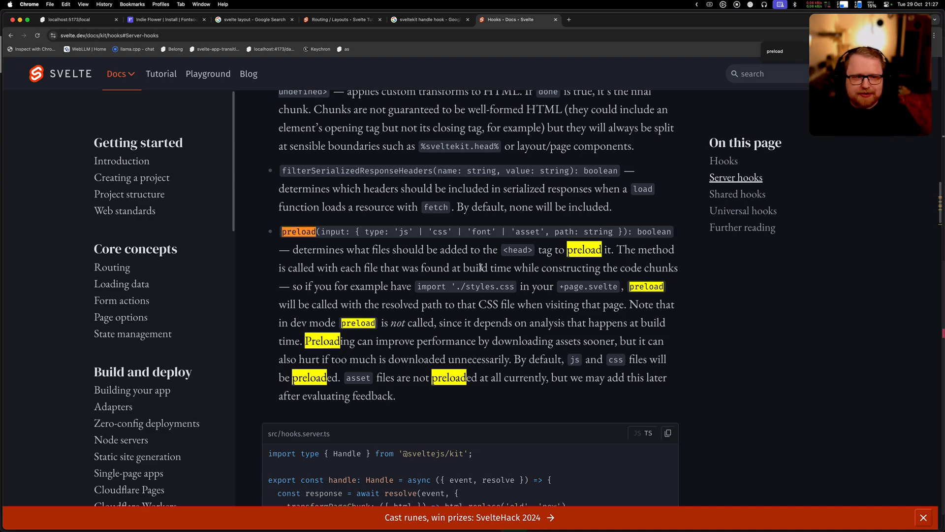
mouse_move(324, 232)
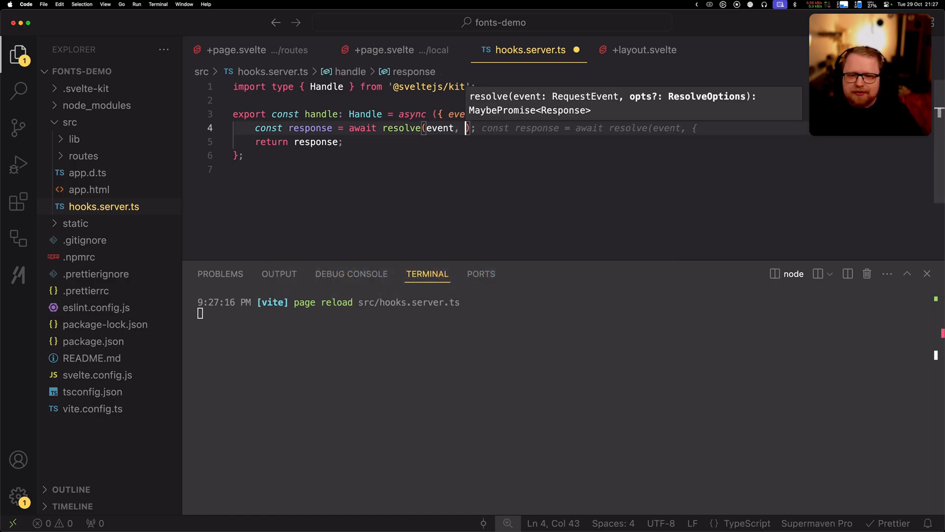
Step: Give resolve a preload option returning true for 'font', 'js' and 'css' types, limited to local/google routes
key("Enter")
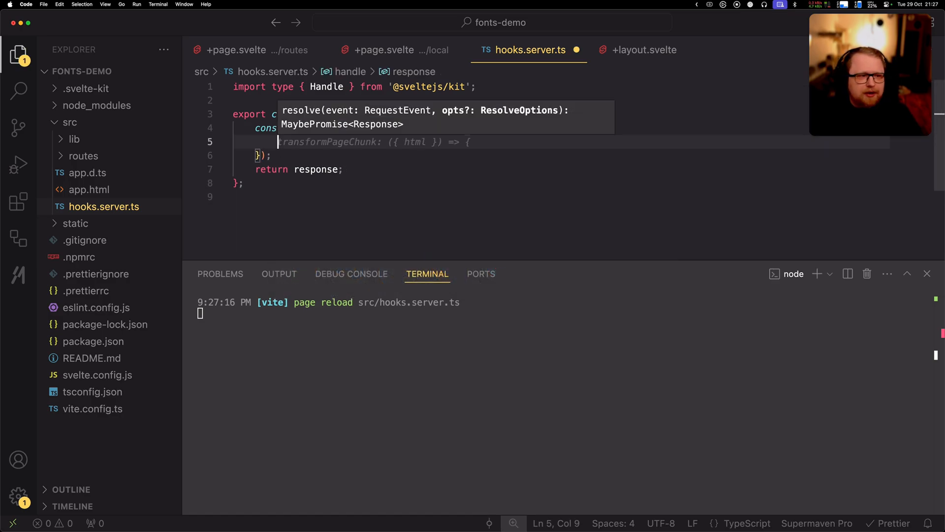
type("preload: (")
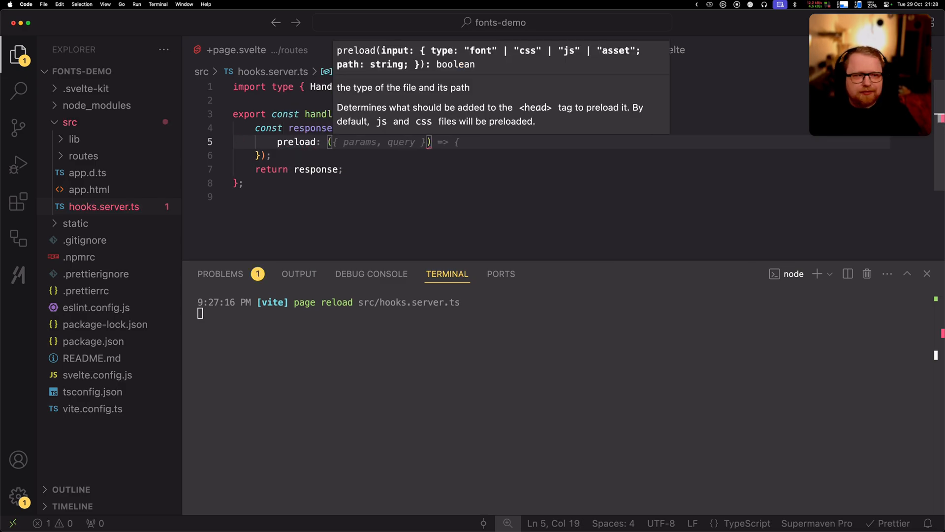
type("type }")
type("return type === 'font';")
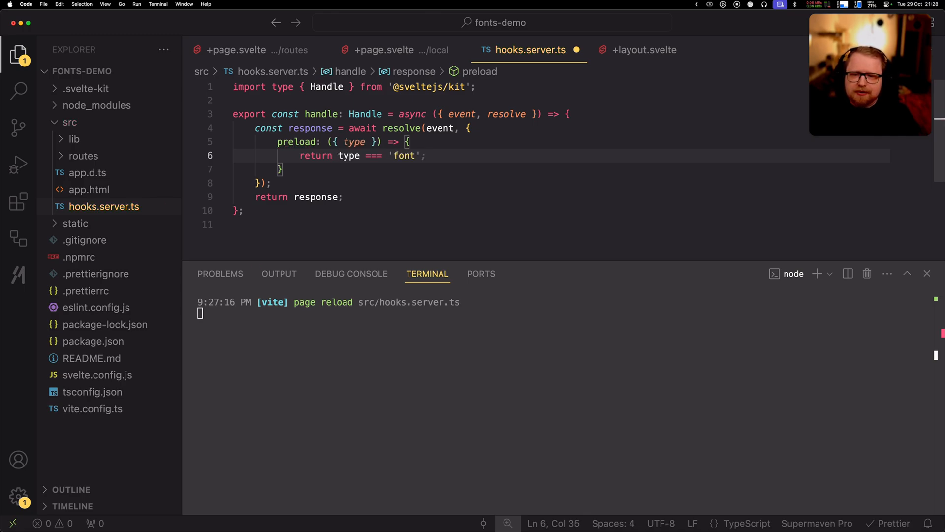
type("&& ['local', 'google'].includes(event.url.pathname.split('/')[1])")
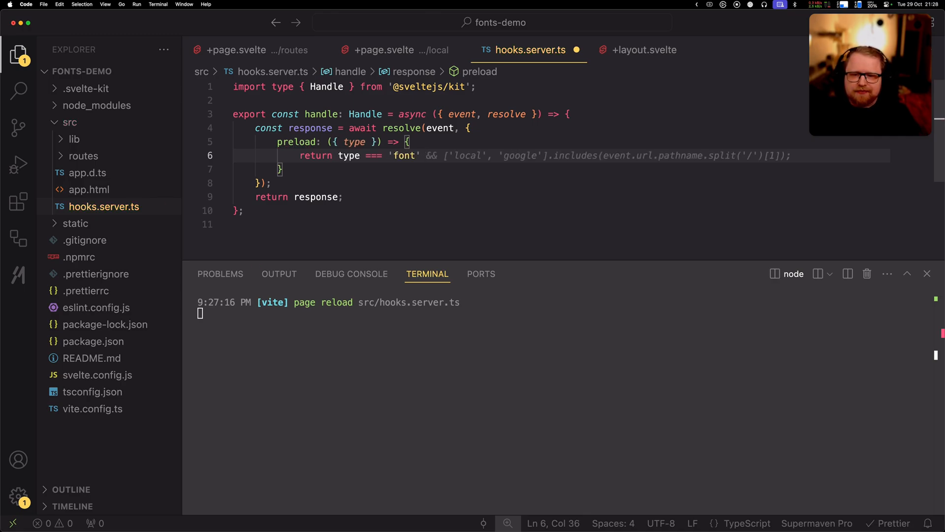
type("|| type == 'font-display'")
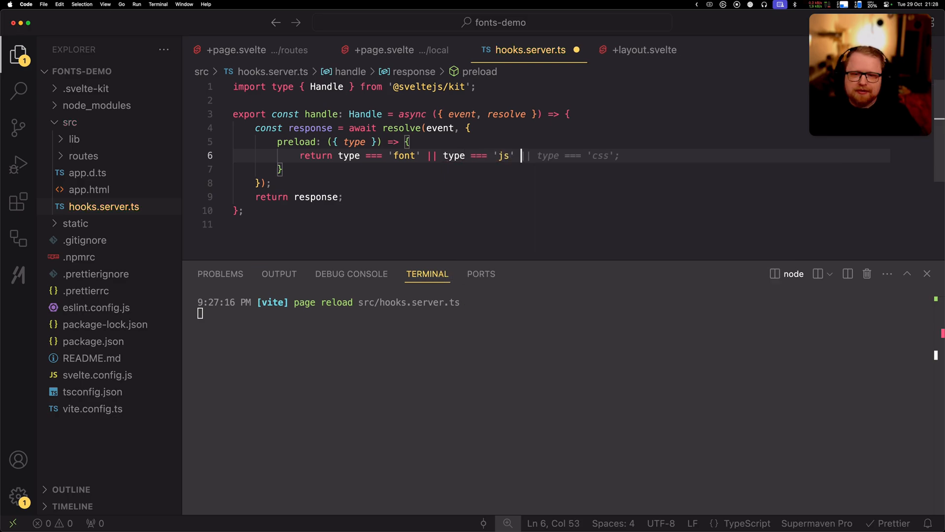
type("type ===")
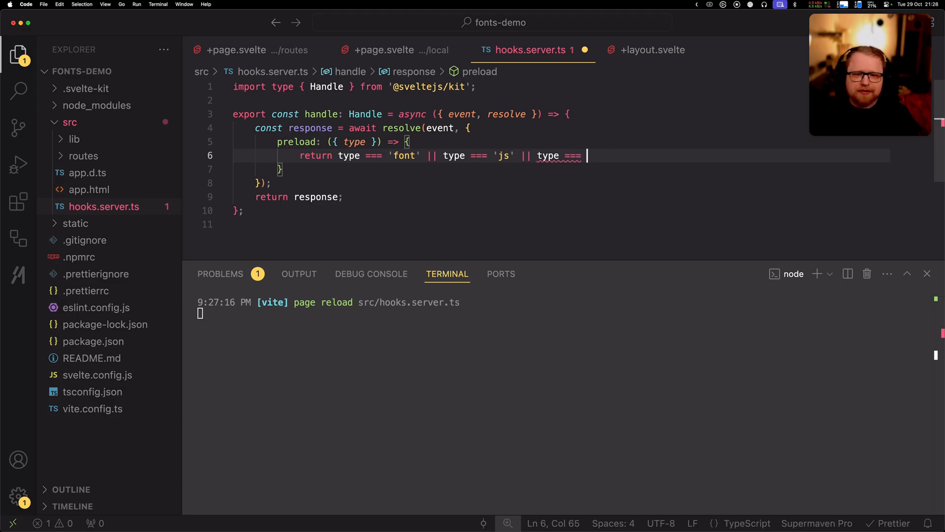
type("'css'")
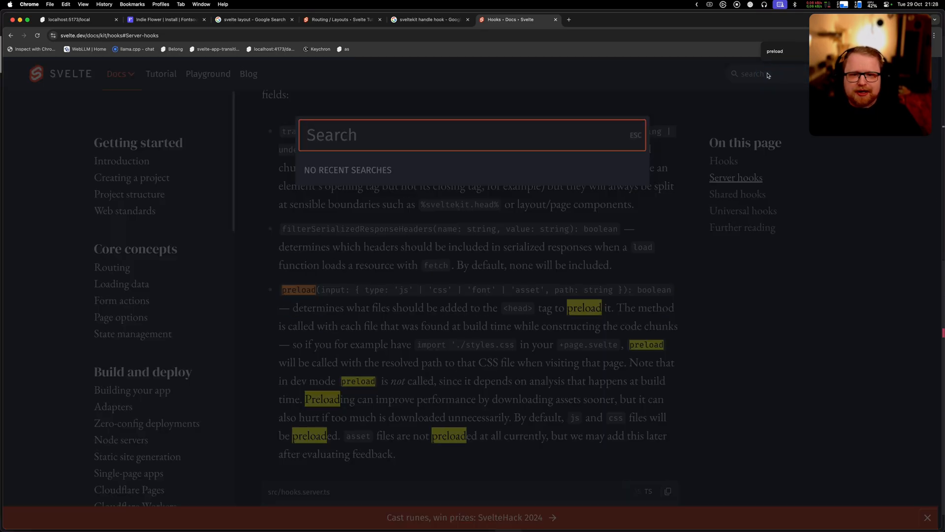
type("sequence")
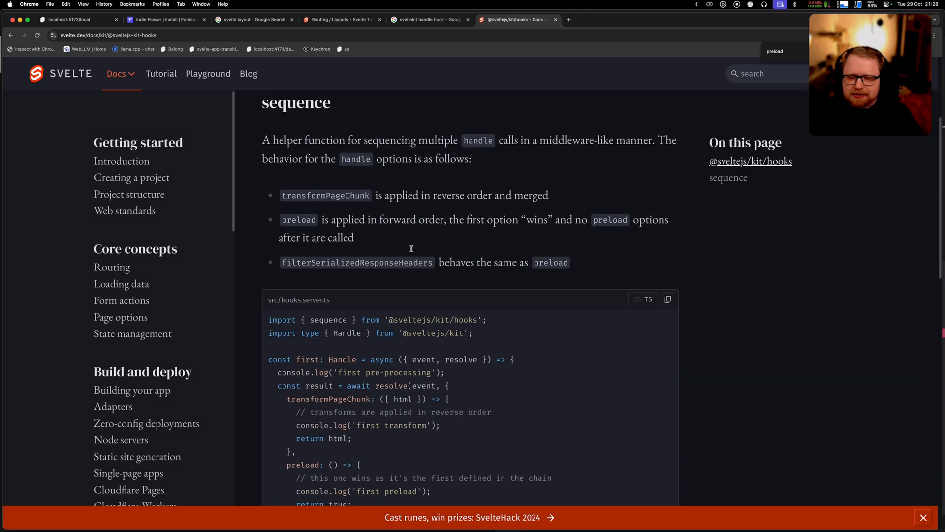
scroll("down", 3)
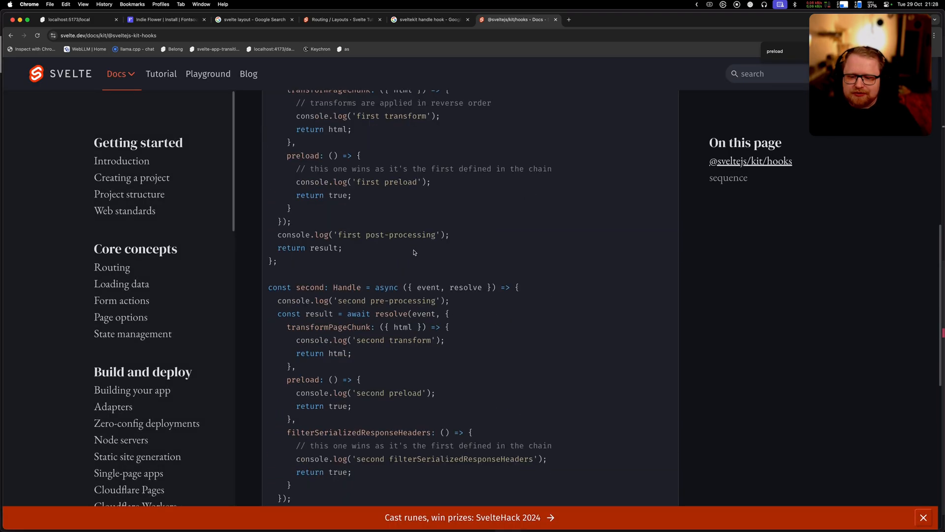
scroll("down", 3)
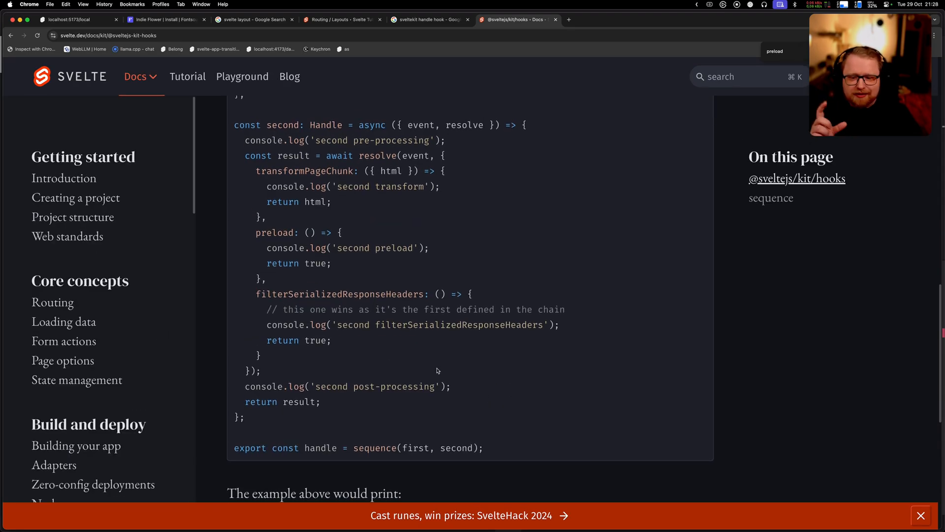
mouse_move(374, 446)
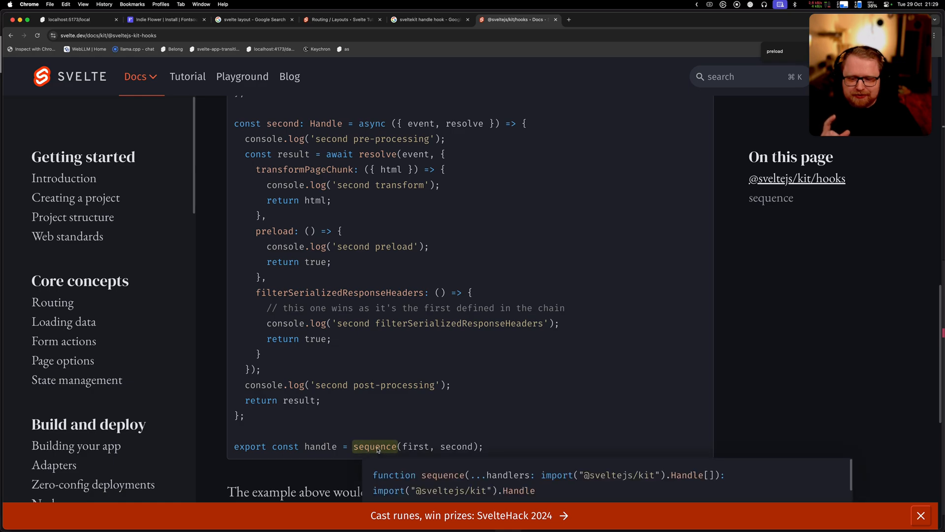
mouse_move(414, 446)
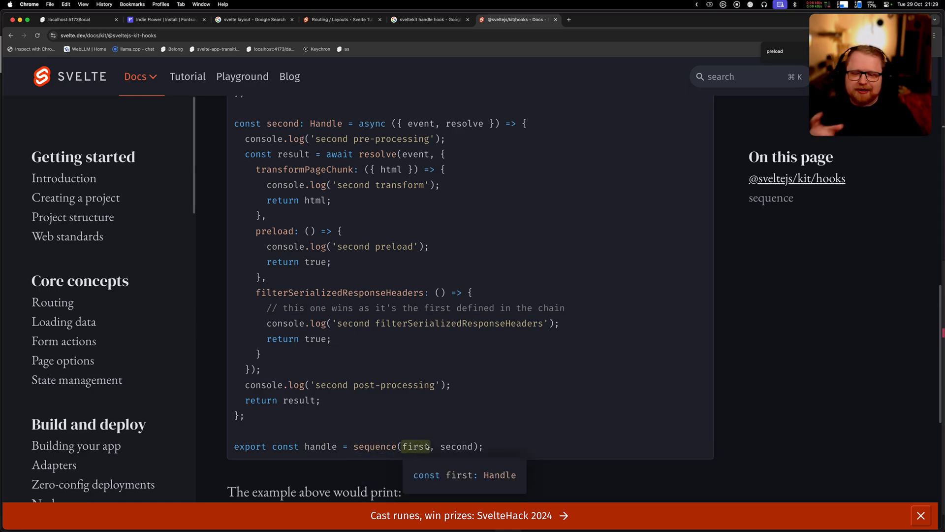
mouse_move(505, 444)
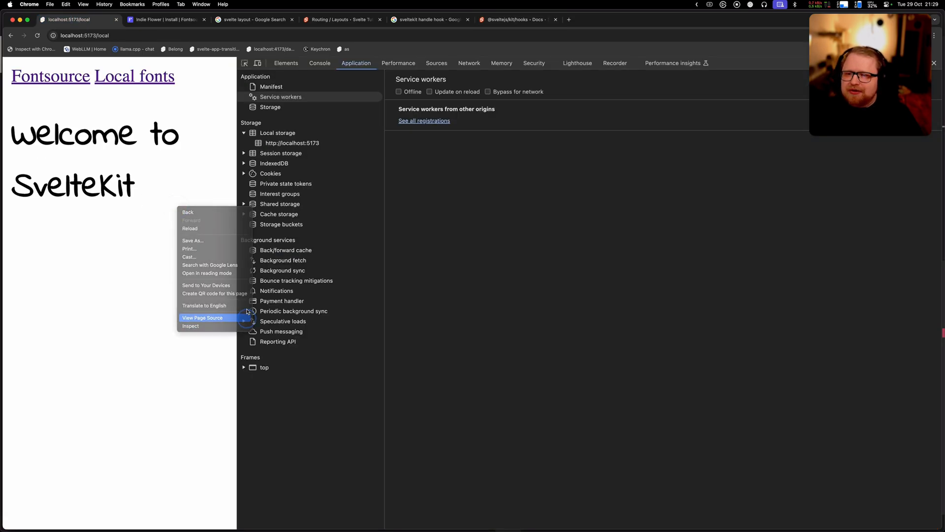
Step: View the source of localhost:5173/local showing the inlined font-face rules in the head
left_click(202, 318)
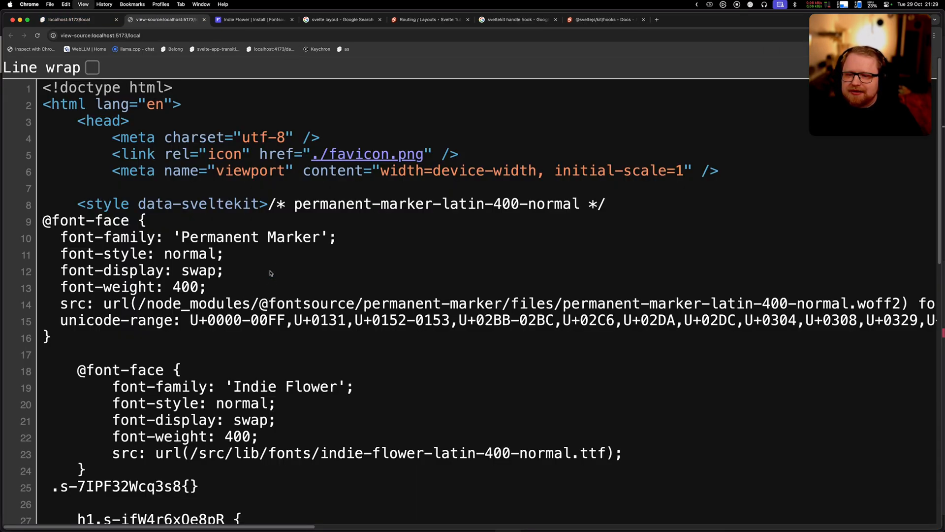
scroll("down", 3)
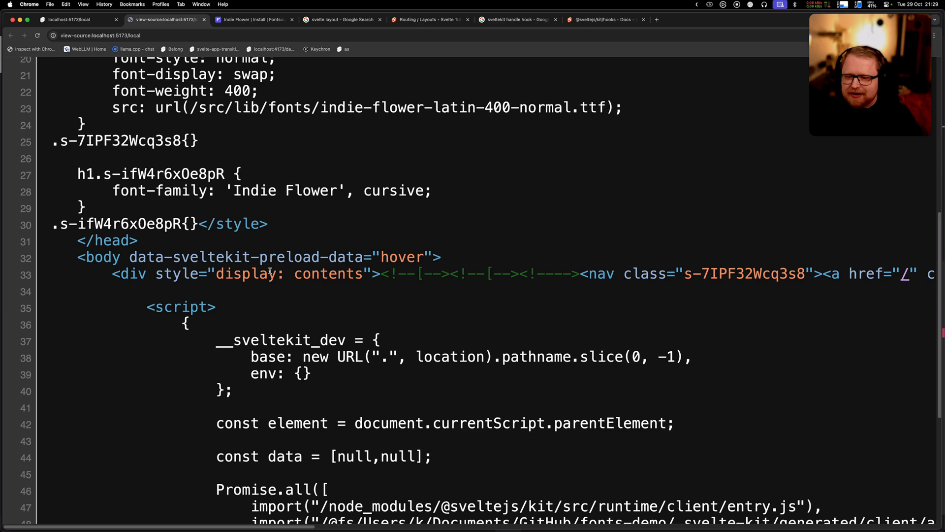
scroll("up", 3)
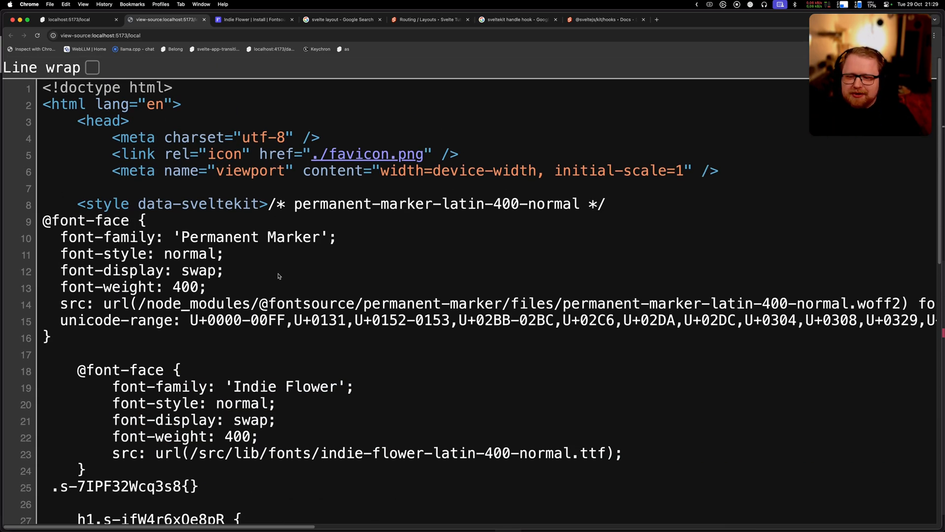
mouse_move(296, 312)
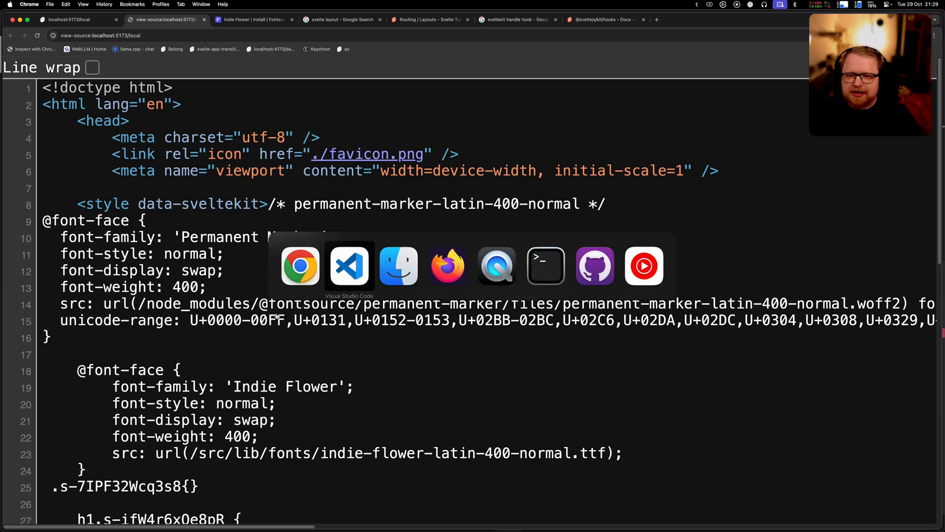
left_click(349, 265)
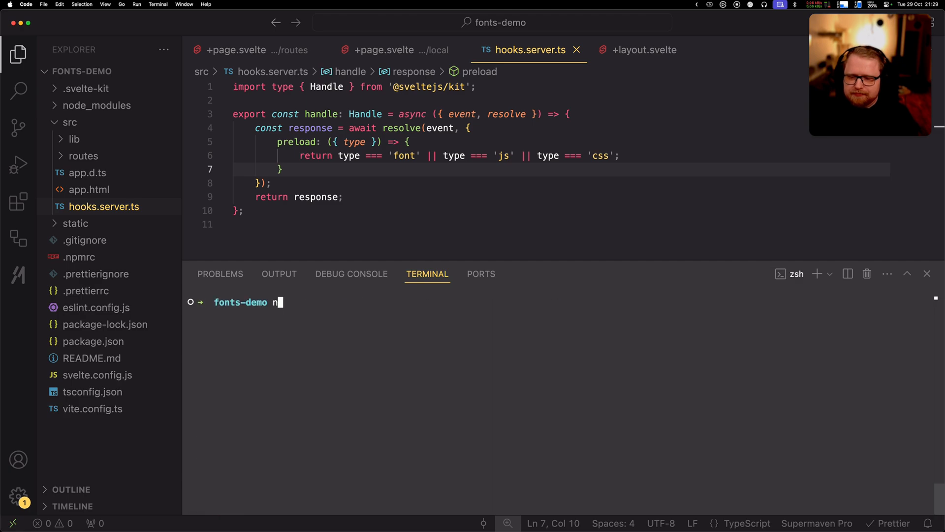
Step: Run npm run preview in the terminal to serve the production build at localhost:4173
type("pm run preview")
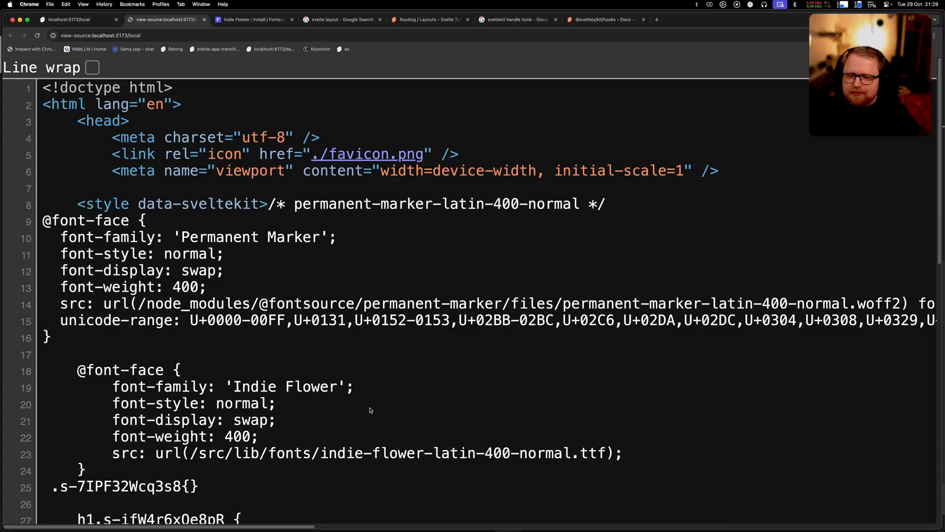
left_click(72, 20)
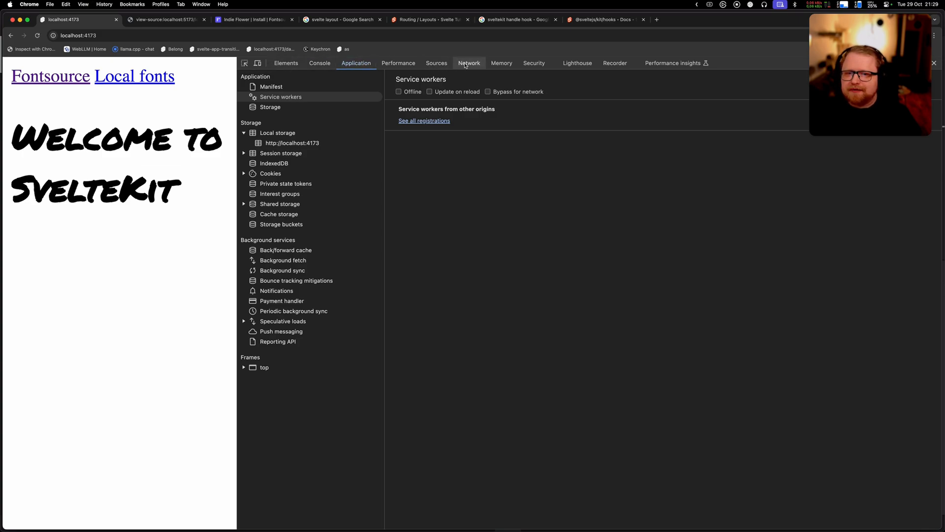
Step: View the source of localhost:4173/local confirming link rel=preload tags for the woff2, woff and ttf fonts
left_click(469, 63)
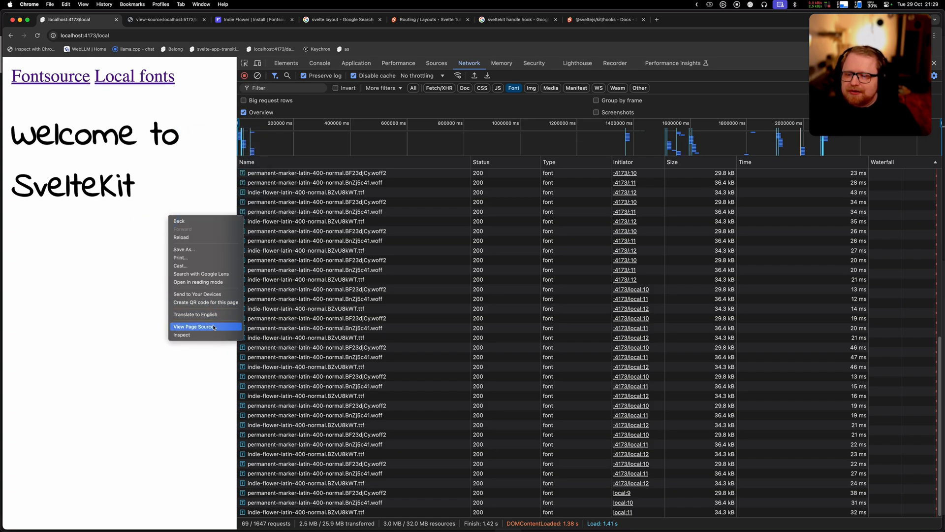
left_click(192, 326)
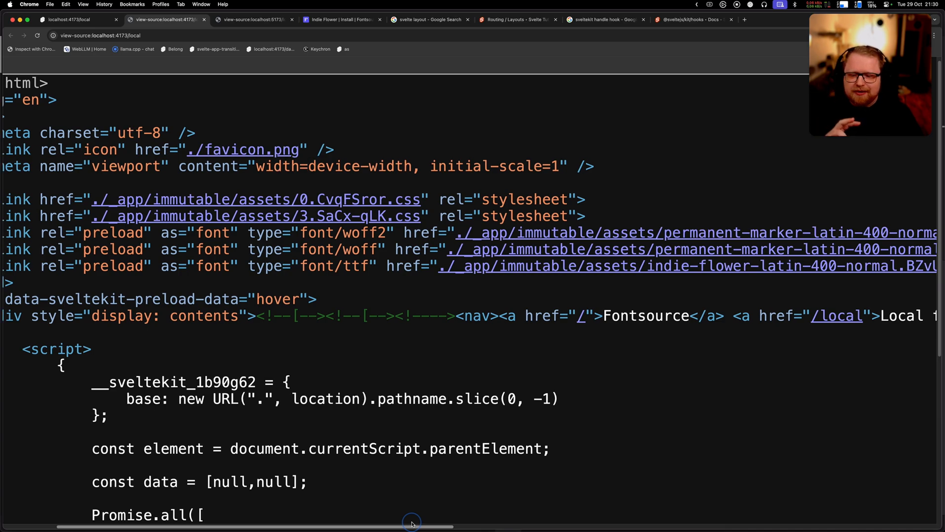
scroll("right", 3)
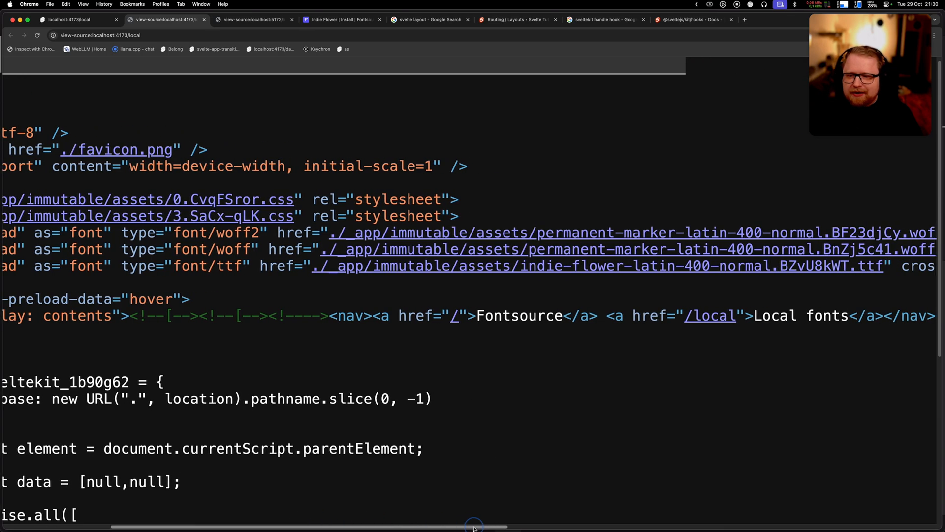
scroll("left", 3)
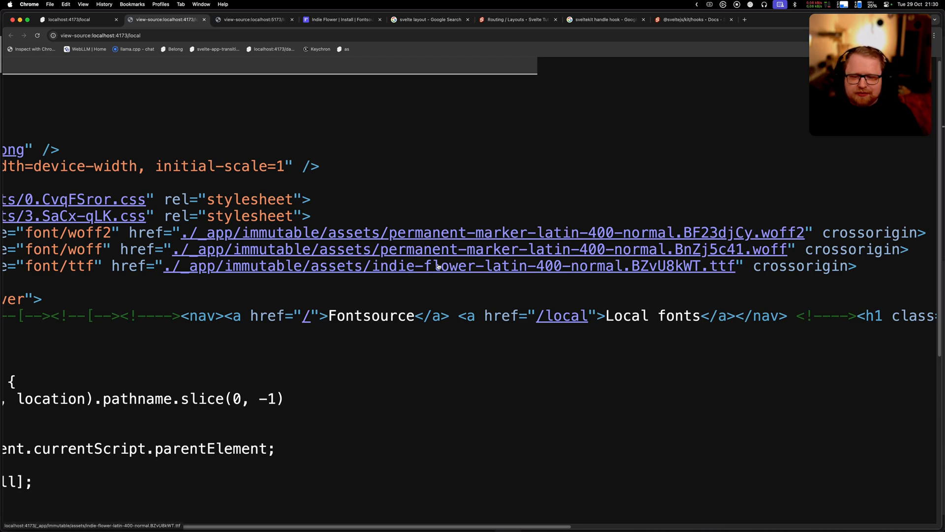
mouse_move(405, 276)
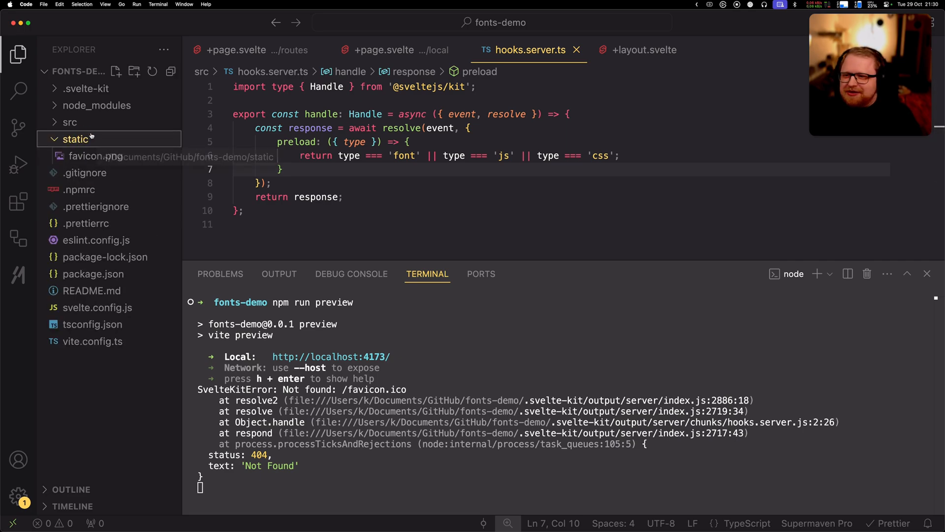
Step: Reveal the src/lib/fonts directory in the Explorer
left_click(70, 122)
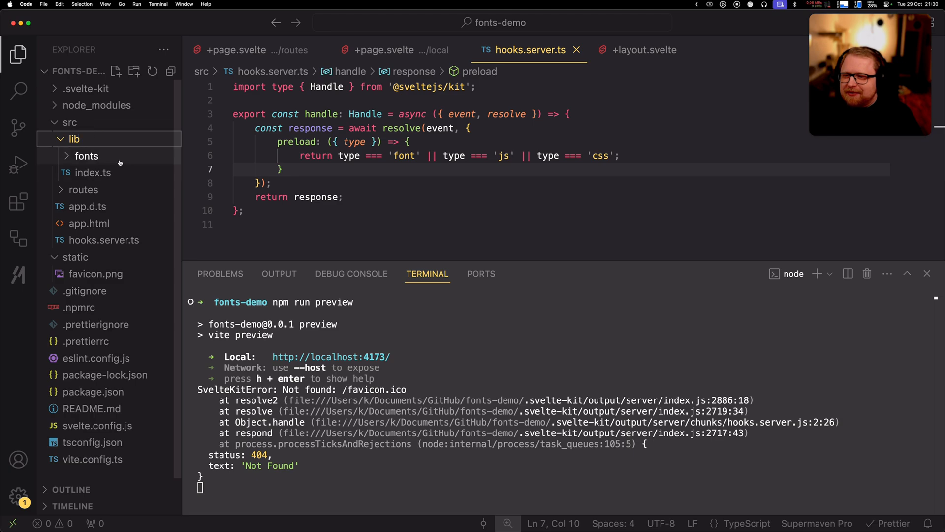
left_click(87, 155)
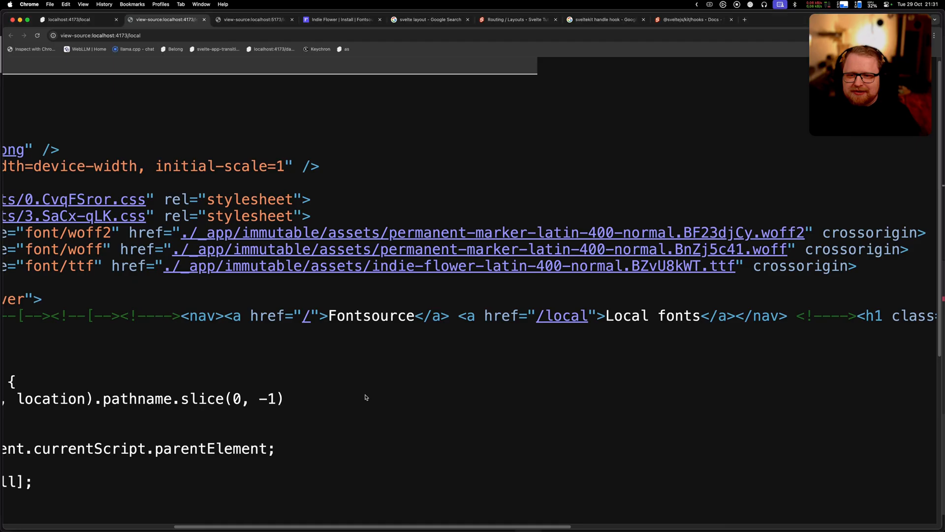
Step: View the dev site's Local fonts page, then bring up hooks.server.ts in the editor
left_click(69, 20)
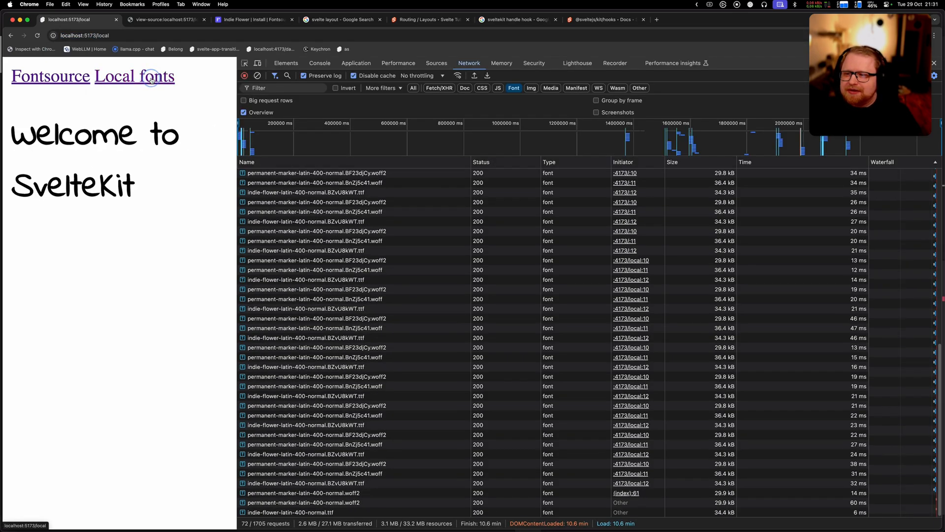
left_click(134, 75)
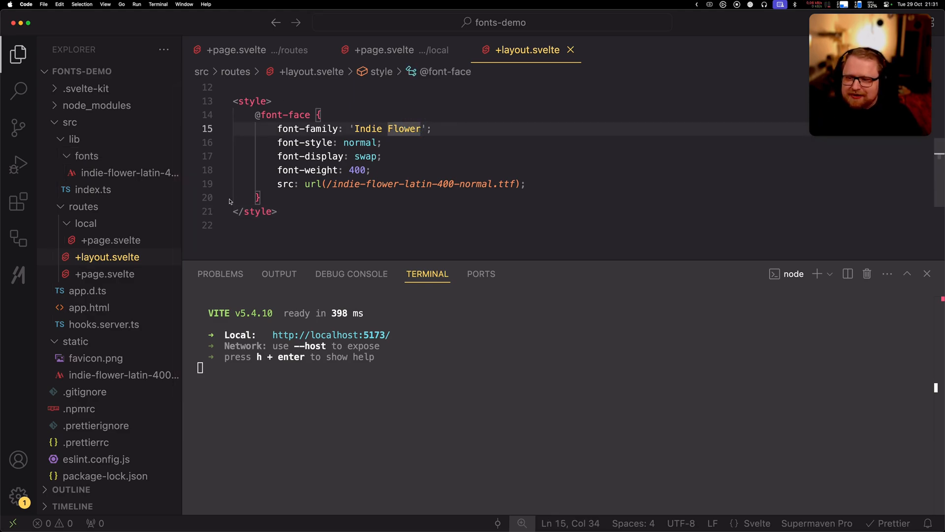
left_click(104, 324)
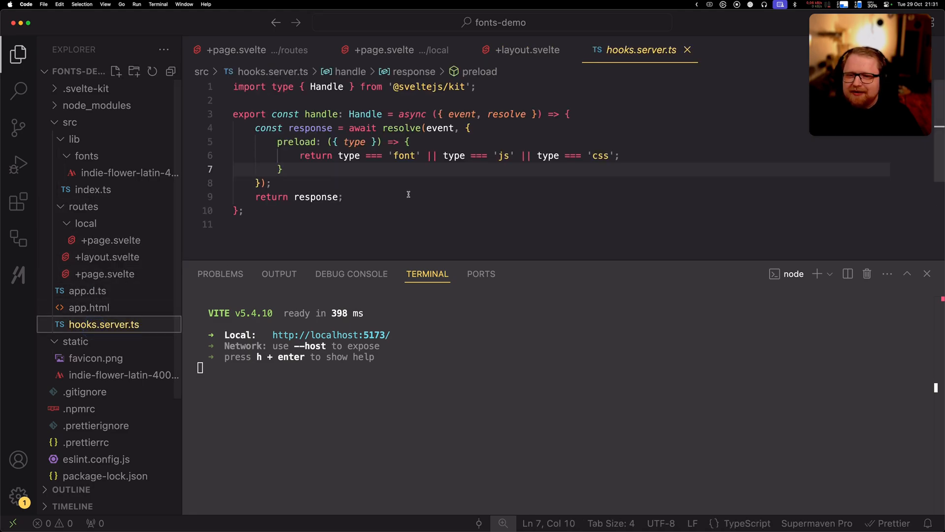